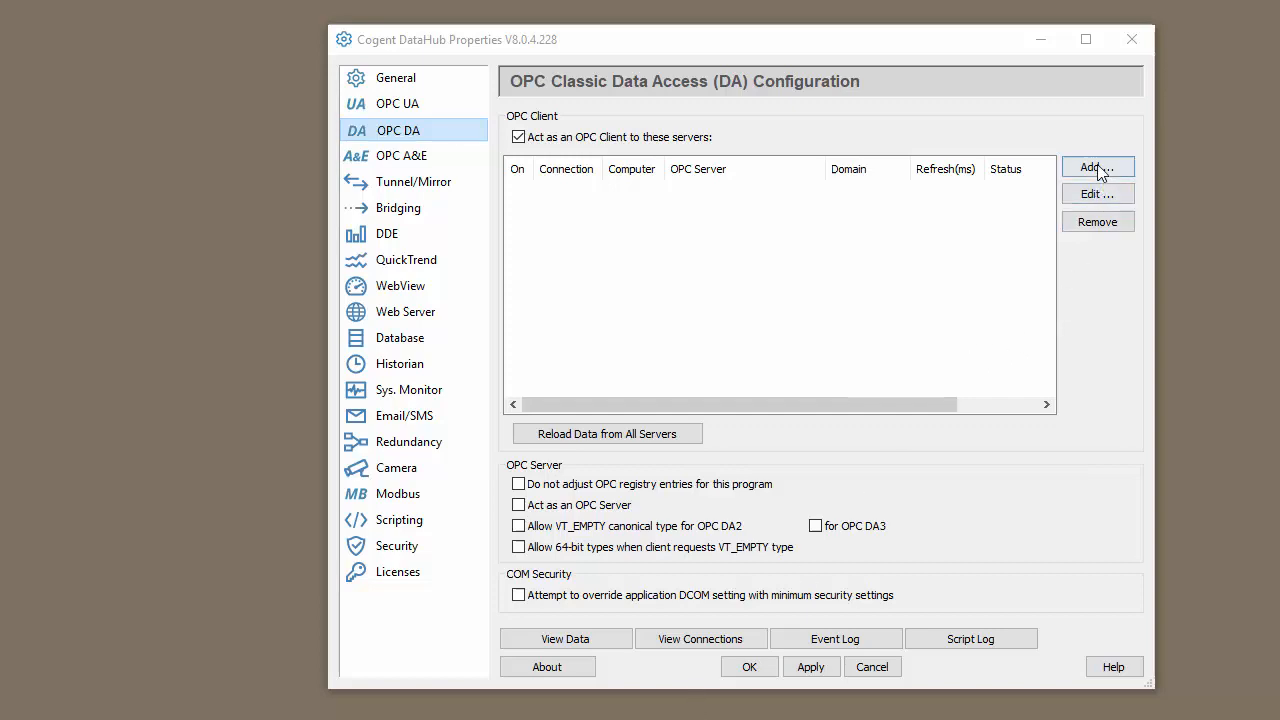
# - Define OPC DA connection OPC000 to Toolbox OPC Power Server 6.2, domain OPCDA, update rate 1000 ms
pyautogui.click(1098, 167)
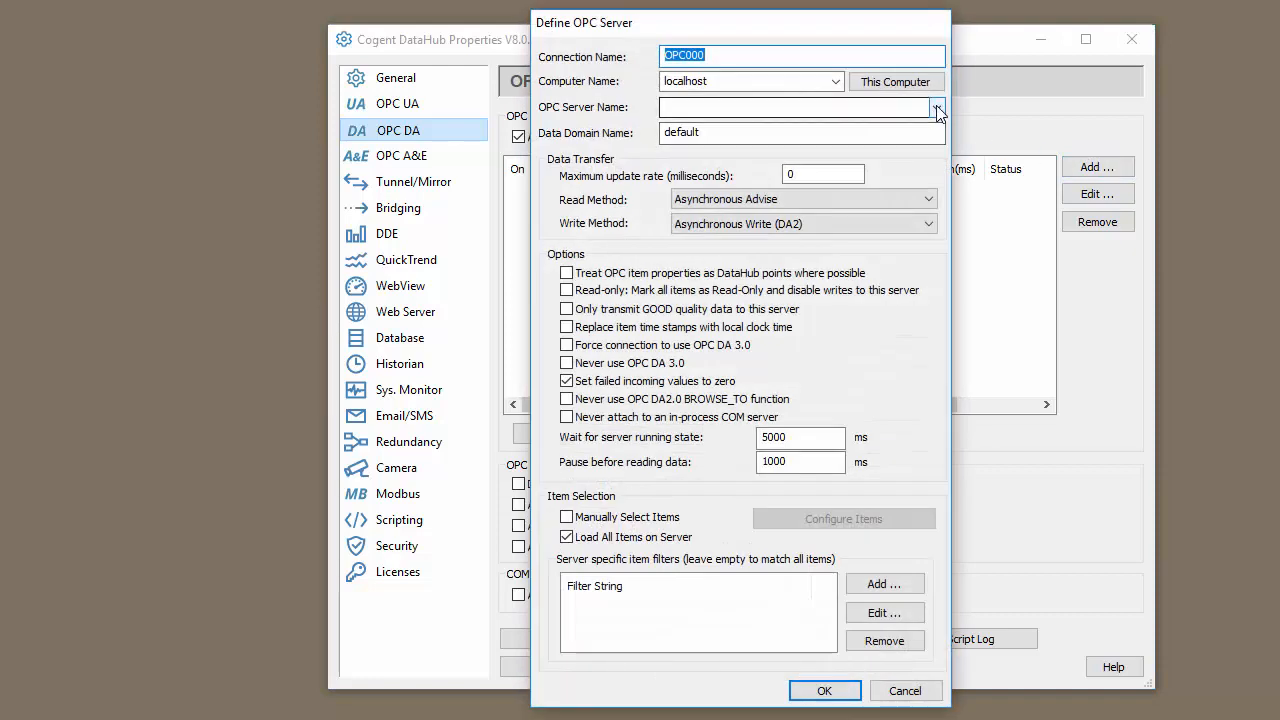
pyautogui.click(937, 107)
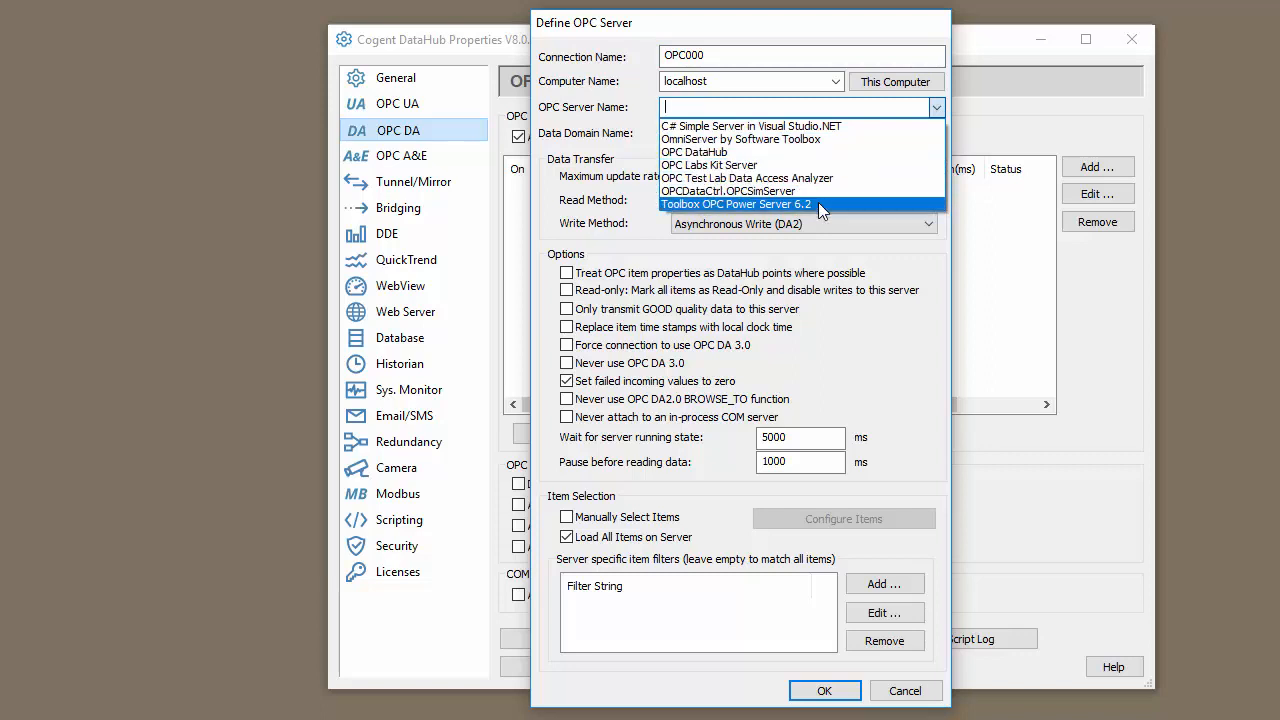
pyautogui.click(735, 204)
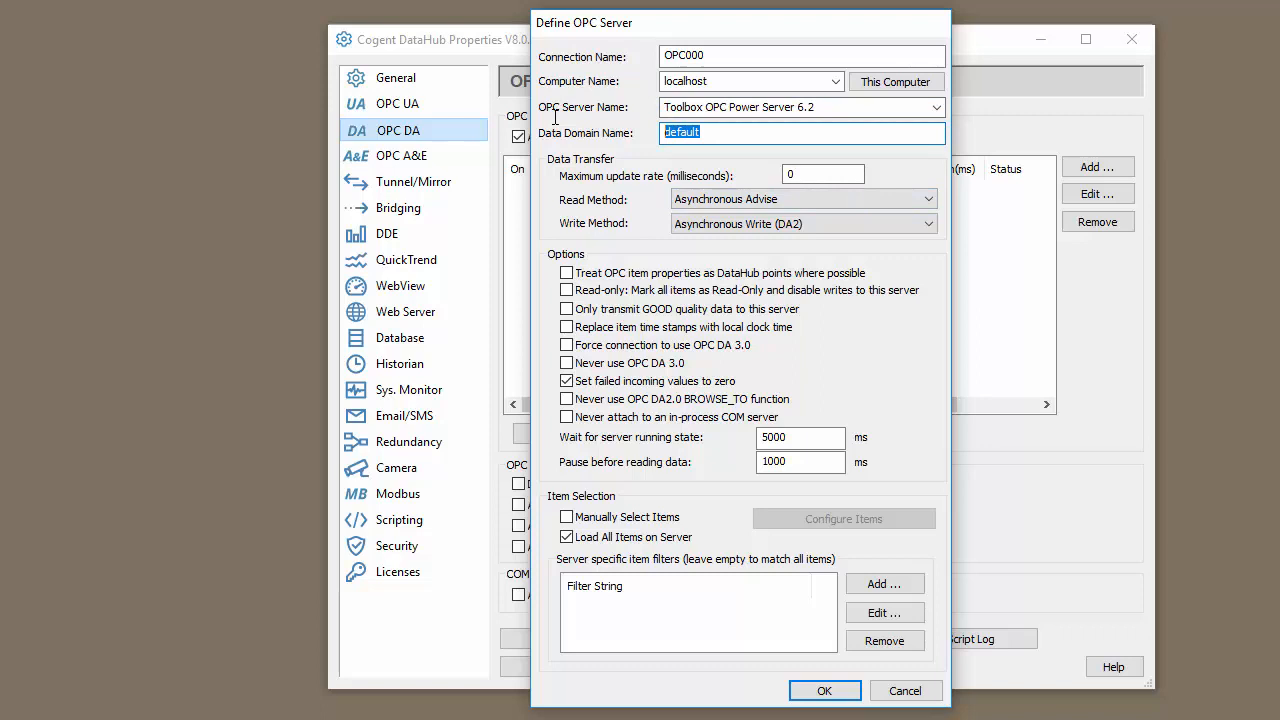
pyautogui.write('OPCDA')
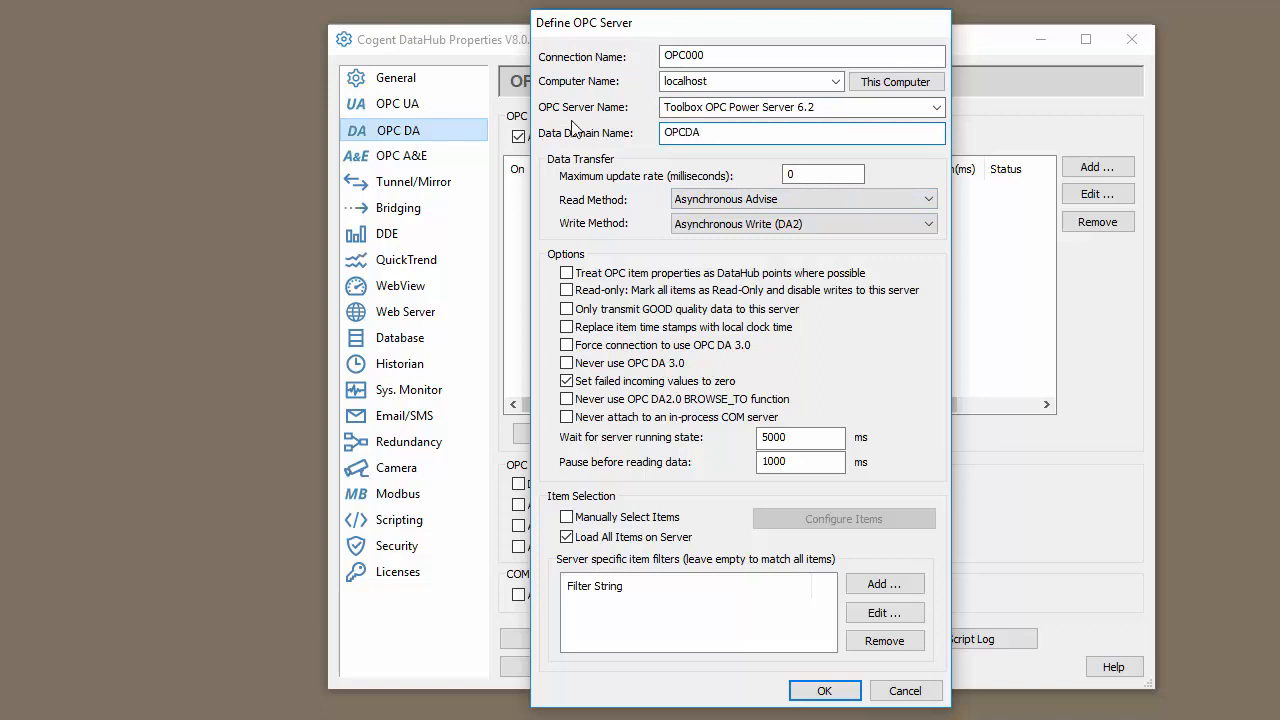
pyautogui.click(822, 173)
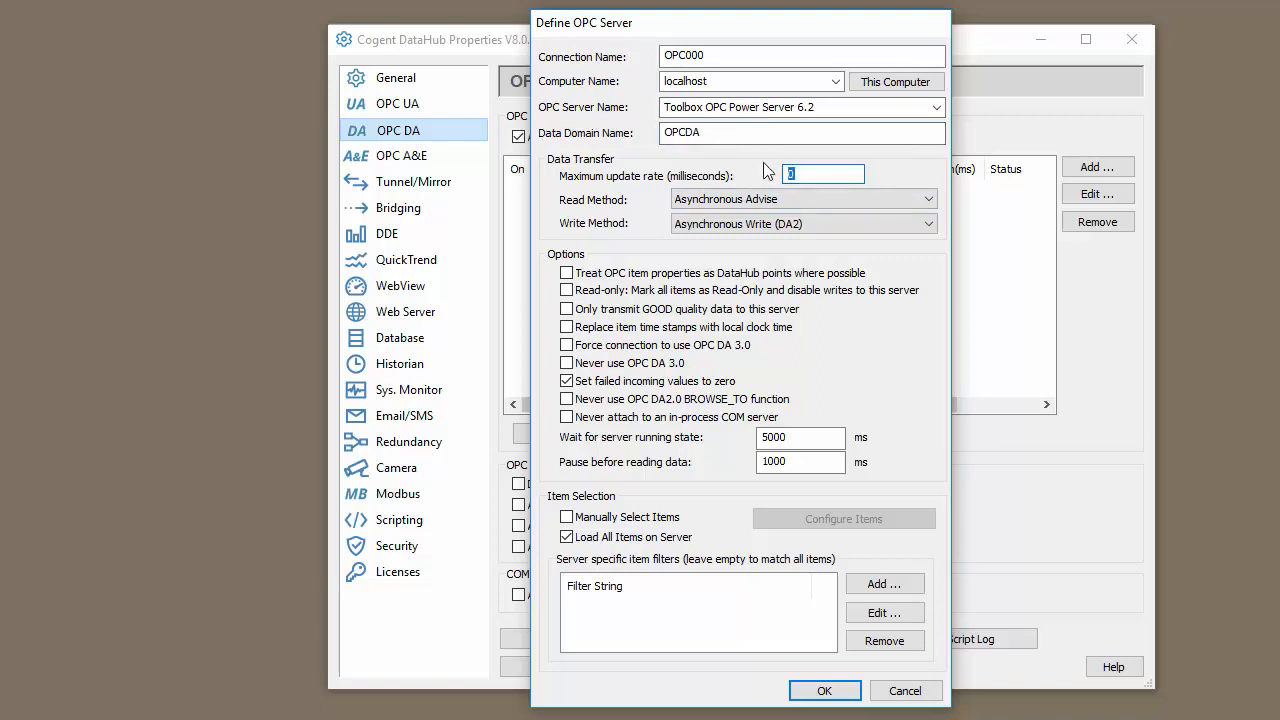
pyautogui.write('1000')
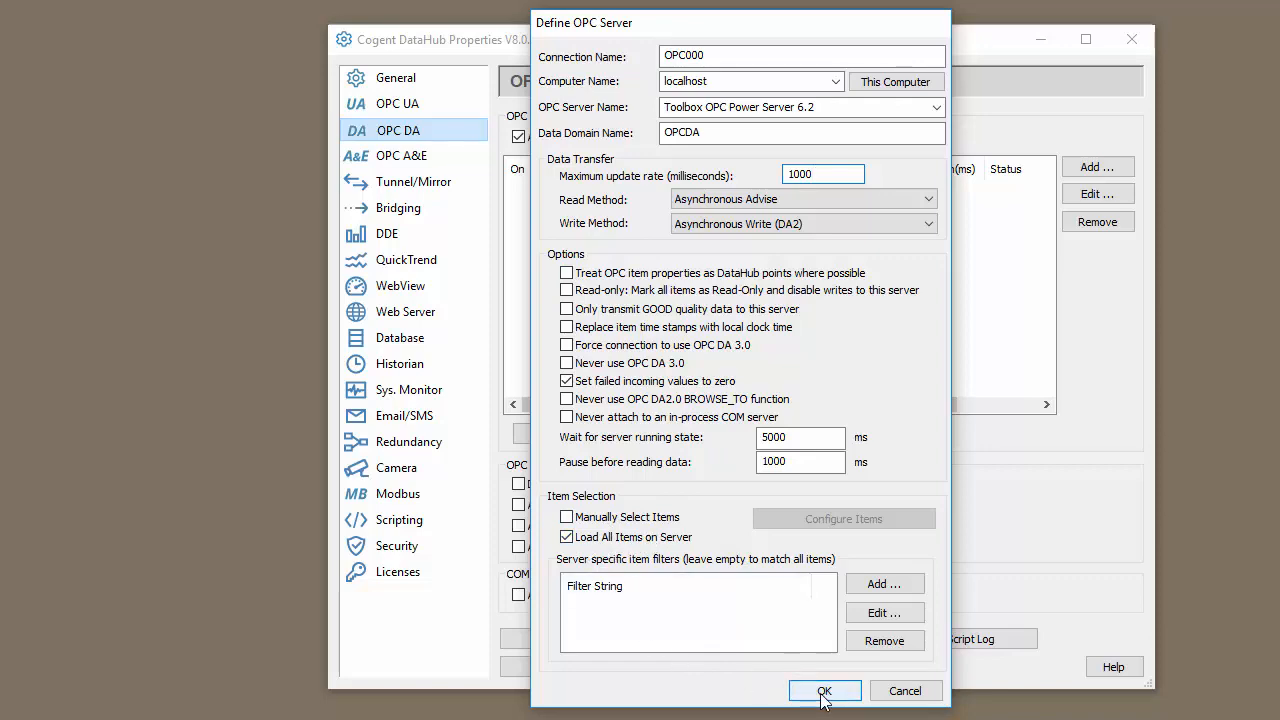
pyautogui.click(824, 690)
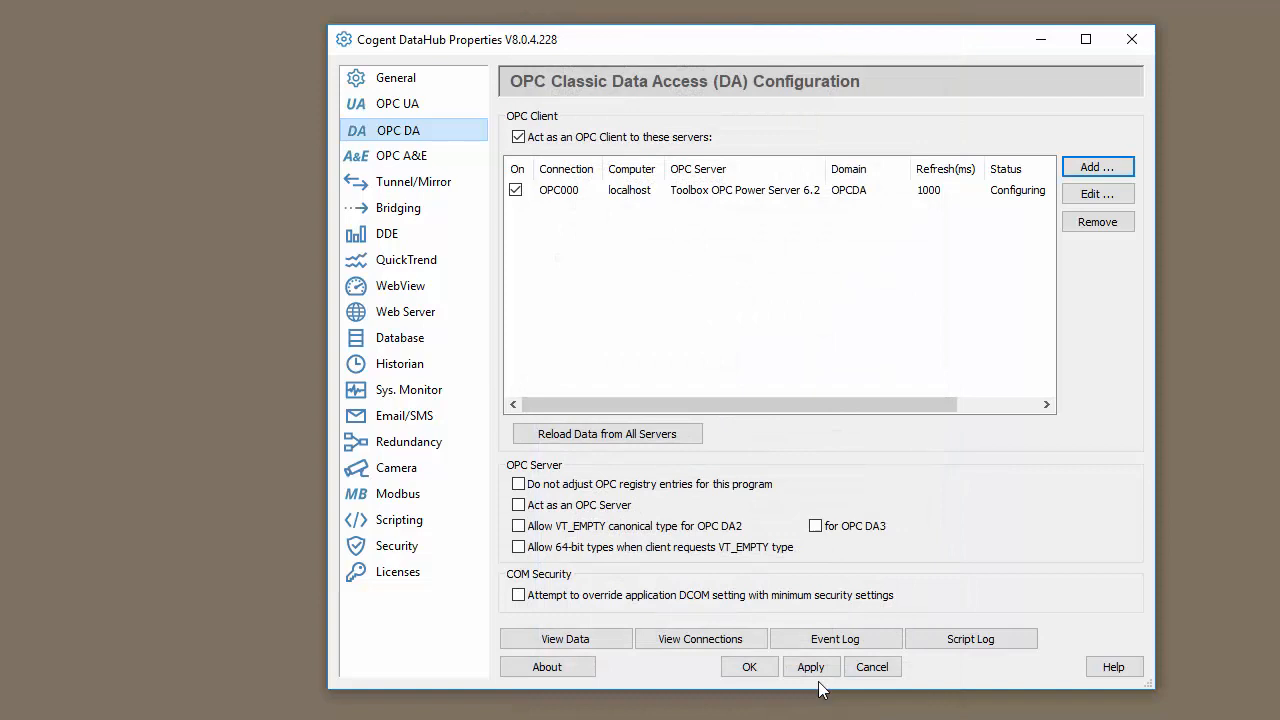
# - Apply the settings so OPC000 shows Running, then move to the OPC UA page
pyautogui.click(810, 667)
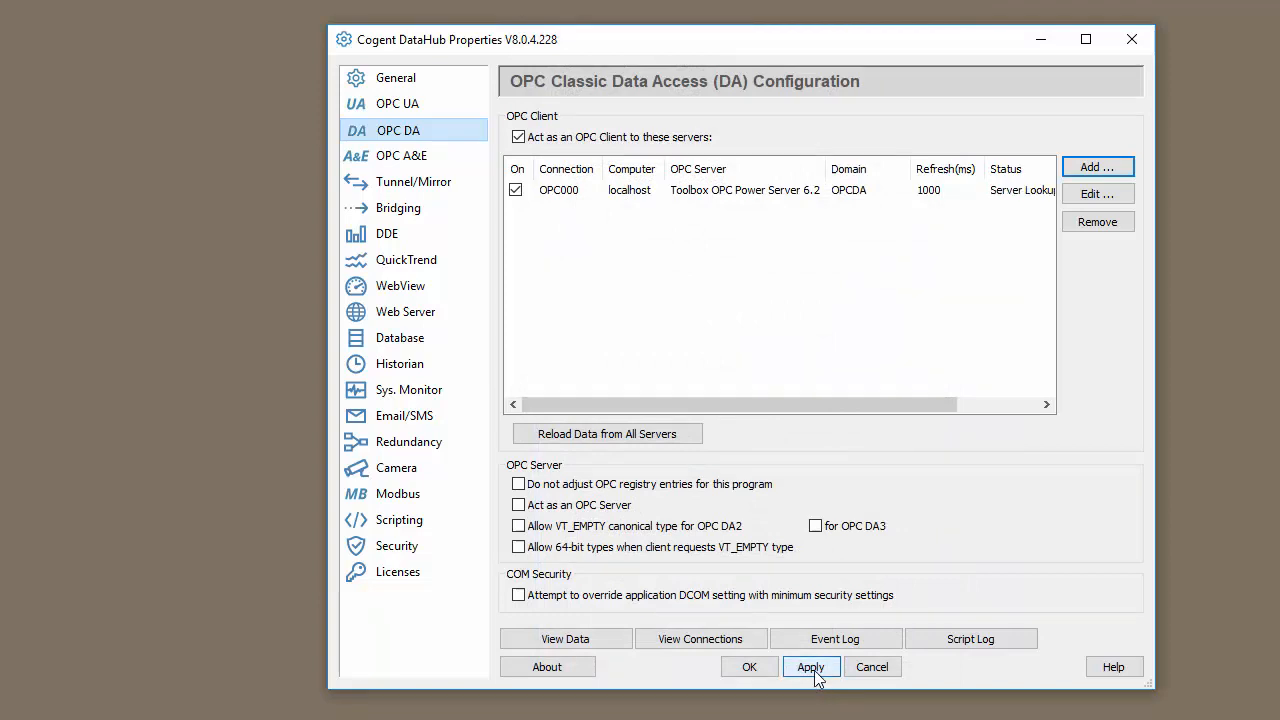
pyautogui.click(810, 667)
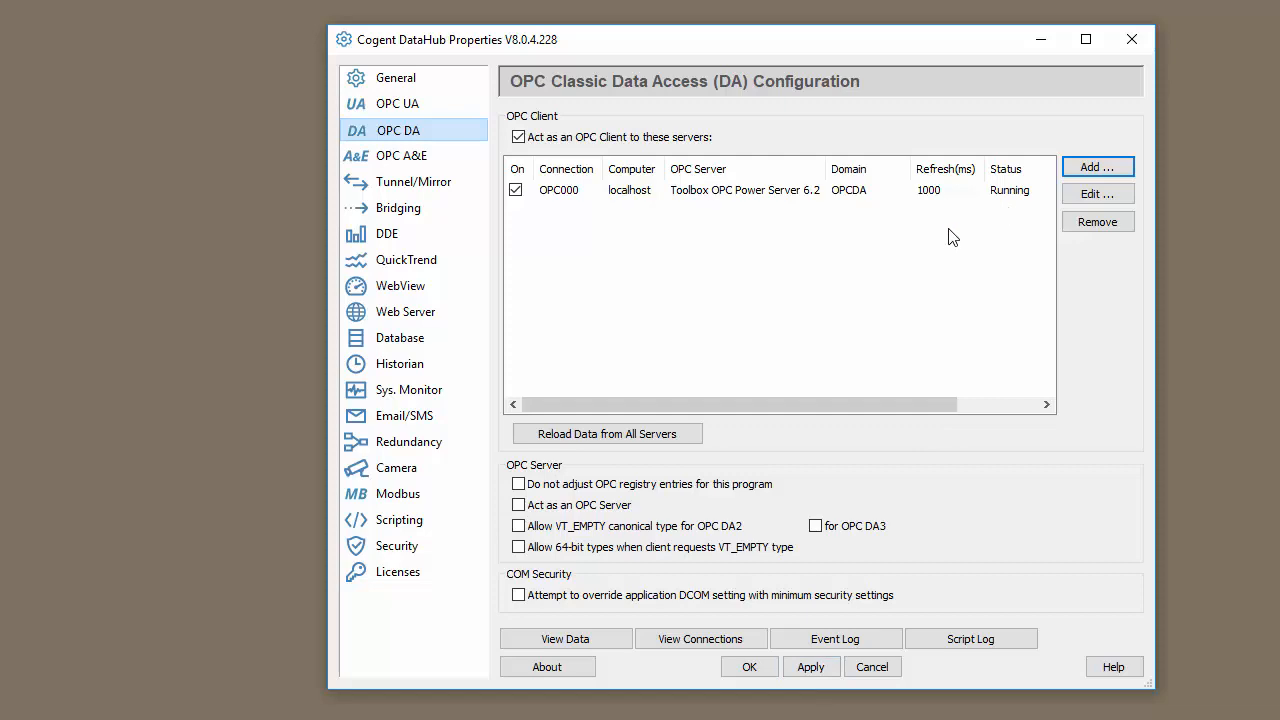
pyautogui.click(565, 638)
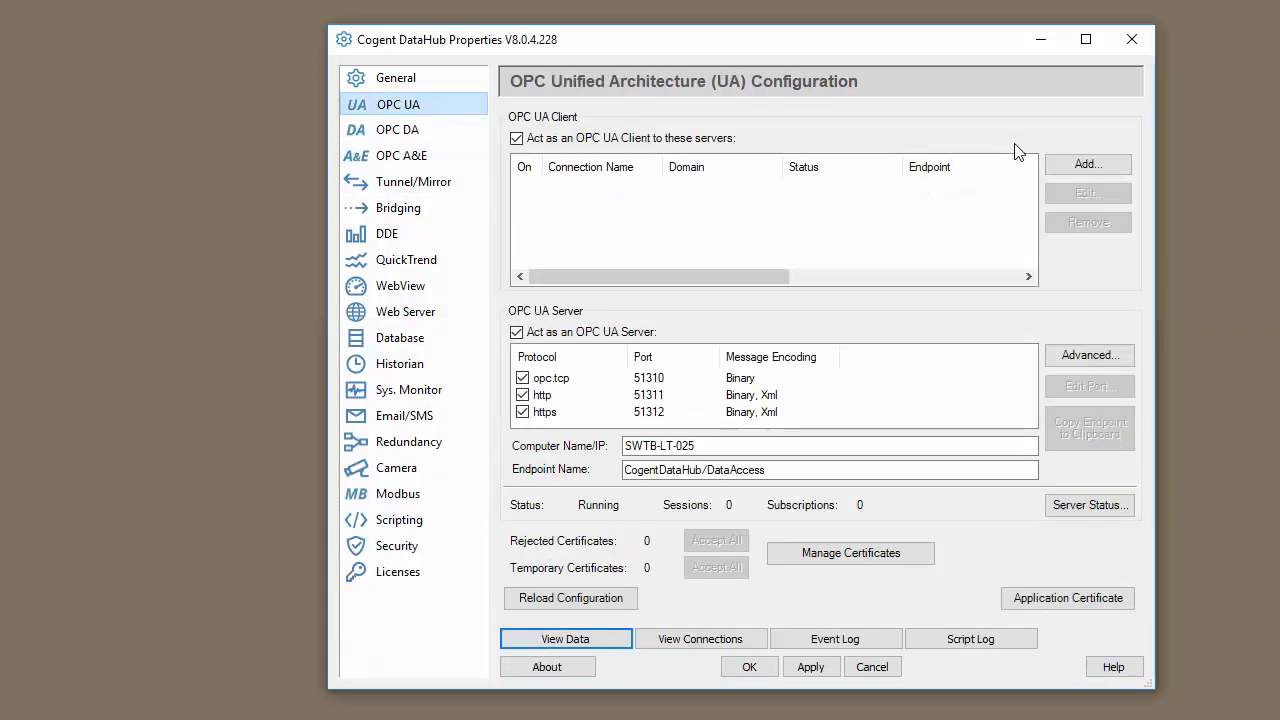
# - Define and apply OPC UA connection to opc.tcp://127.0.0.1:49380, domain OPCUA, Load All Nodes, then view data
pyautogui.click(1087, 163)
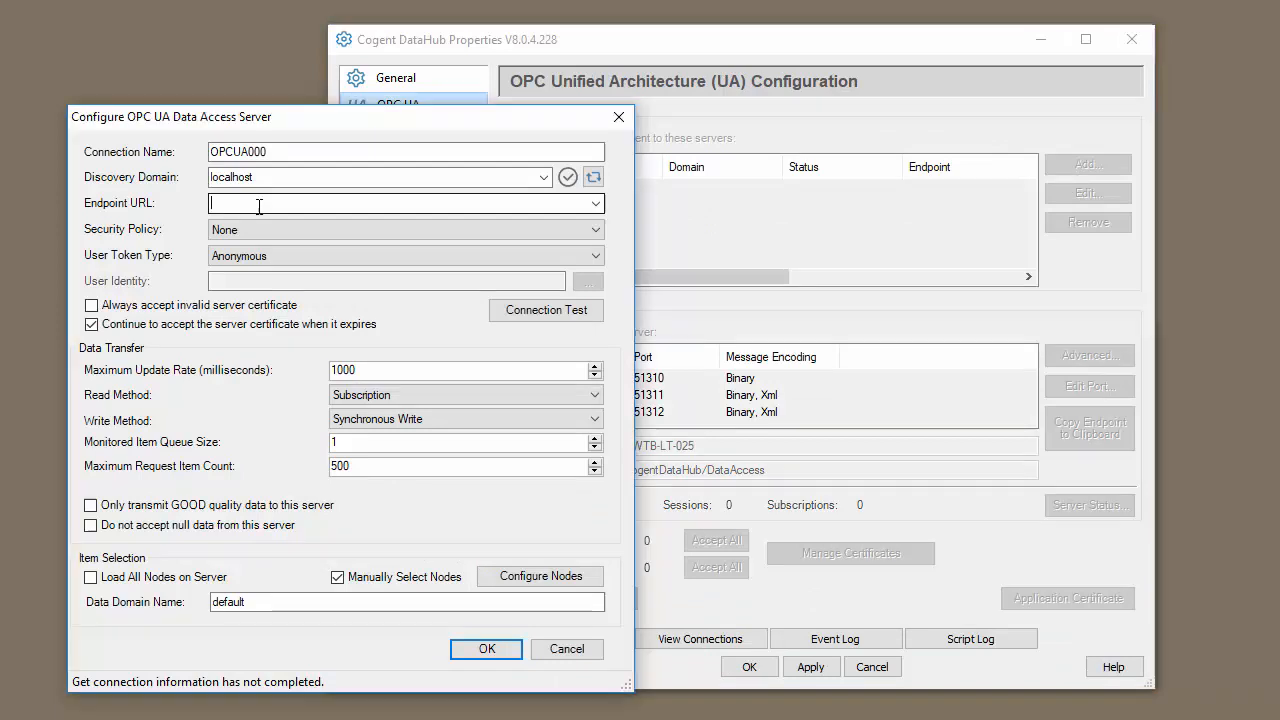
pyautogui.write('opc.tcp://127.0.0.1:49380')
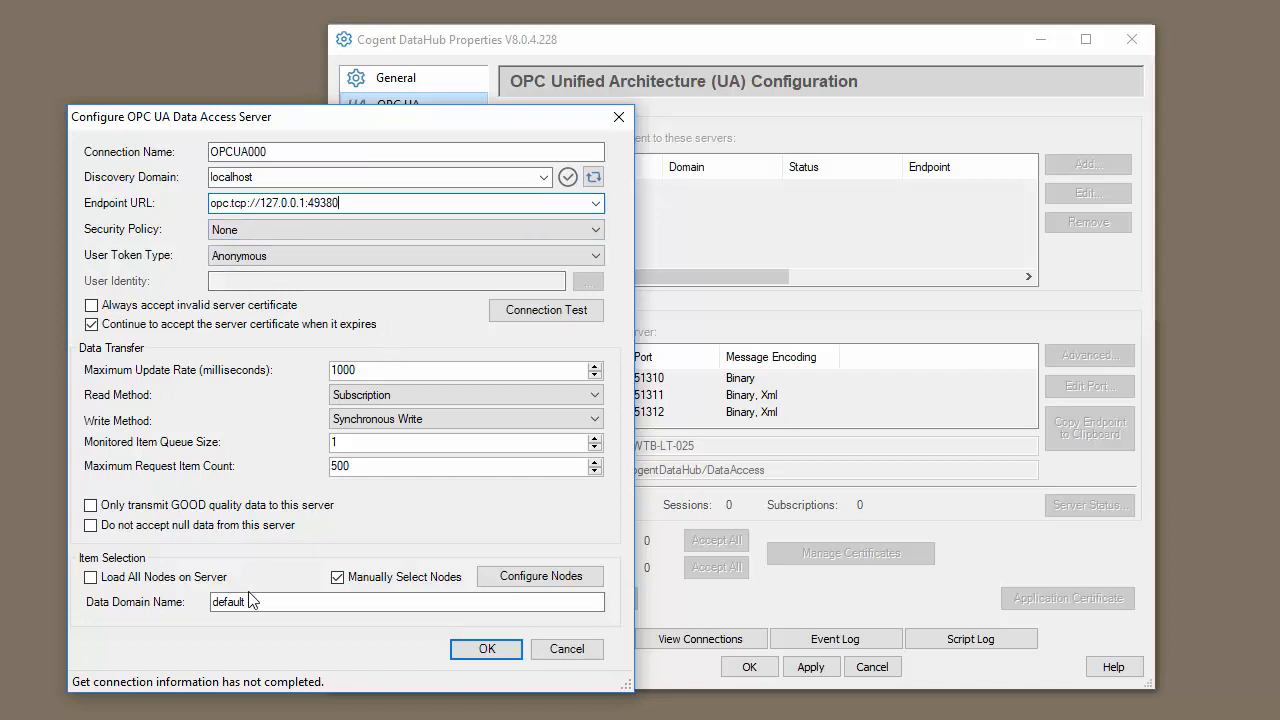
pyautogui.write('OPCU')
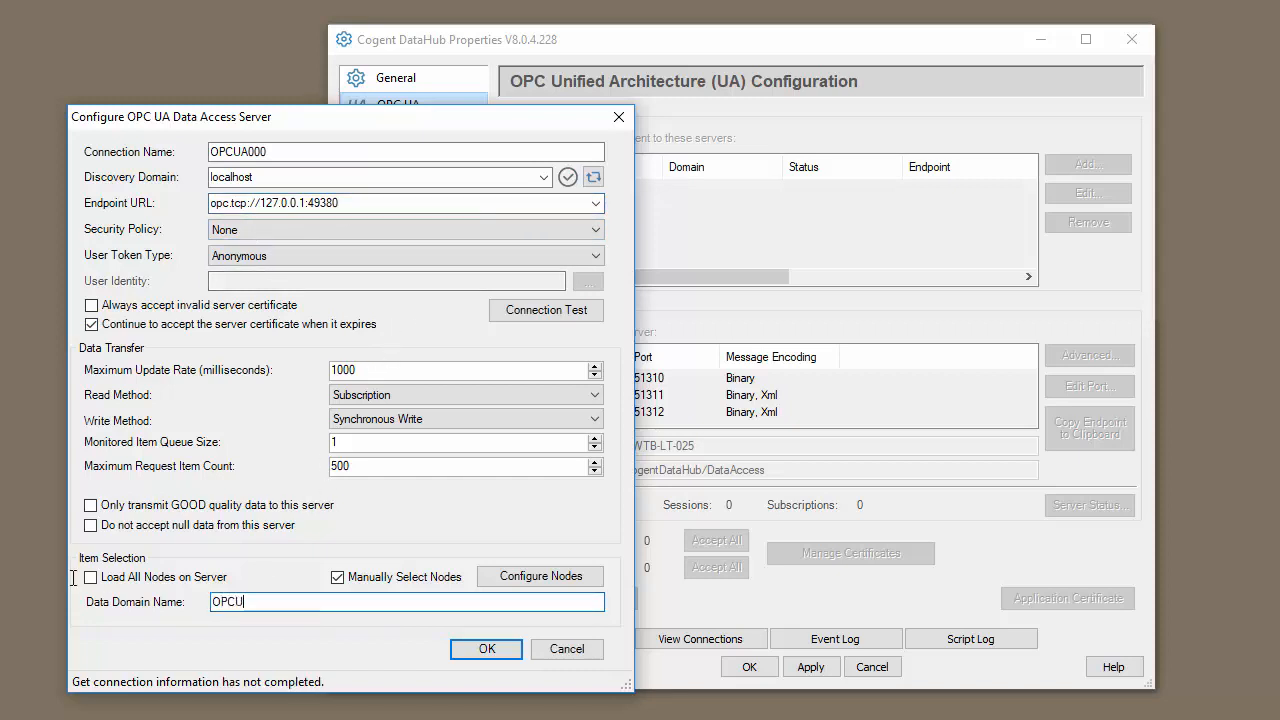
pyautogui.click(91, 577)
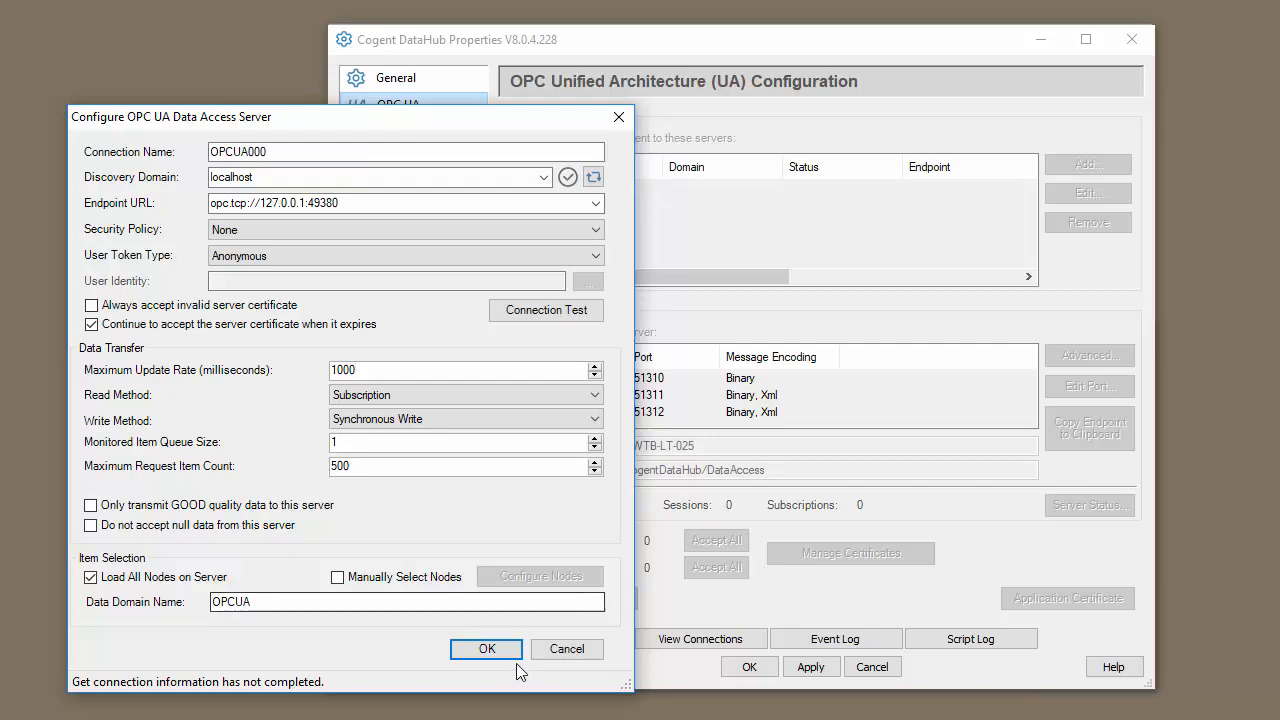
pyautogui.click(486, 649)
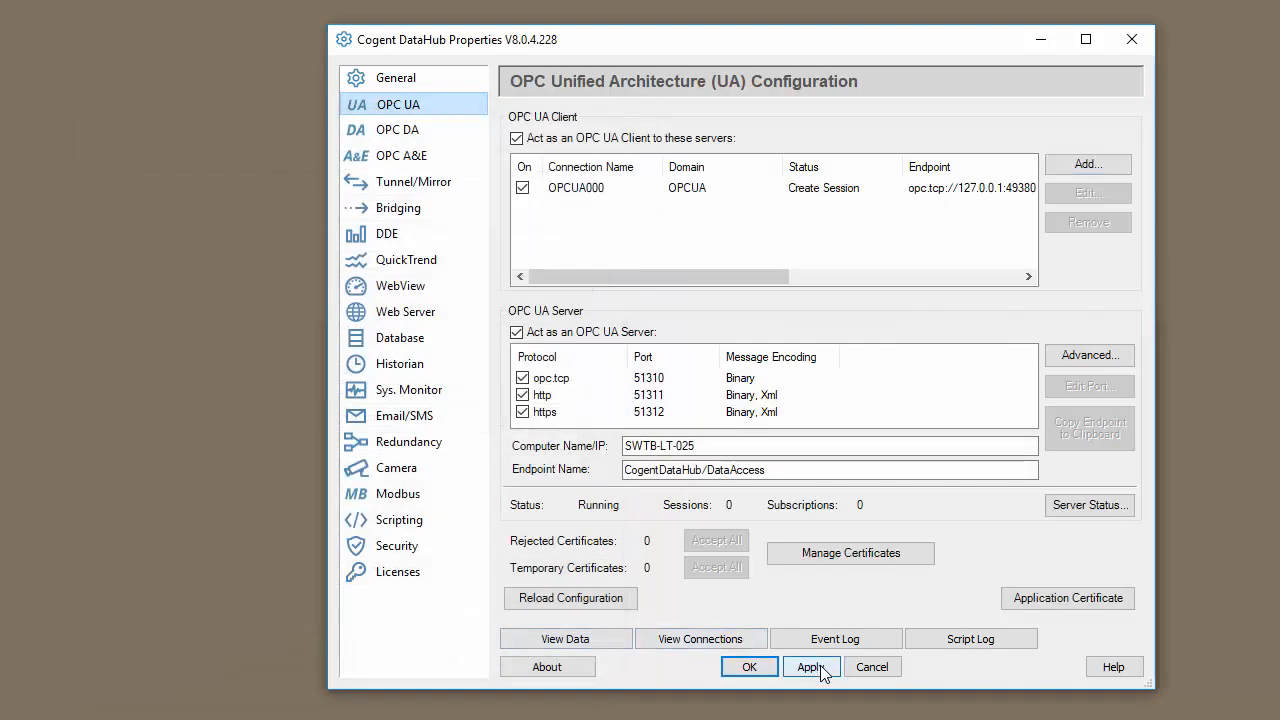
pyautogui.click(810, 667)
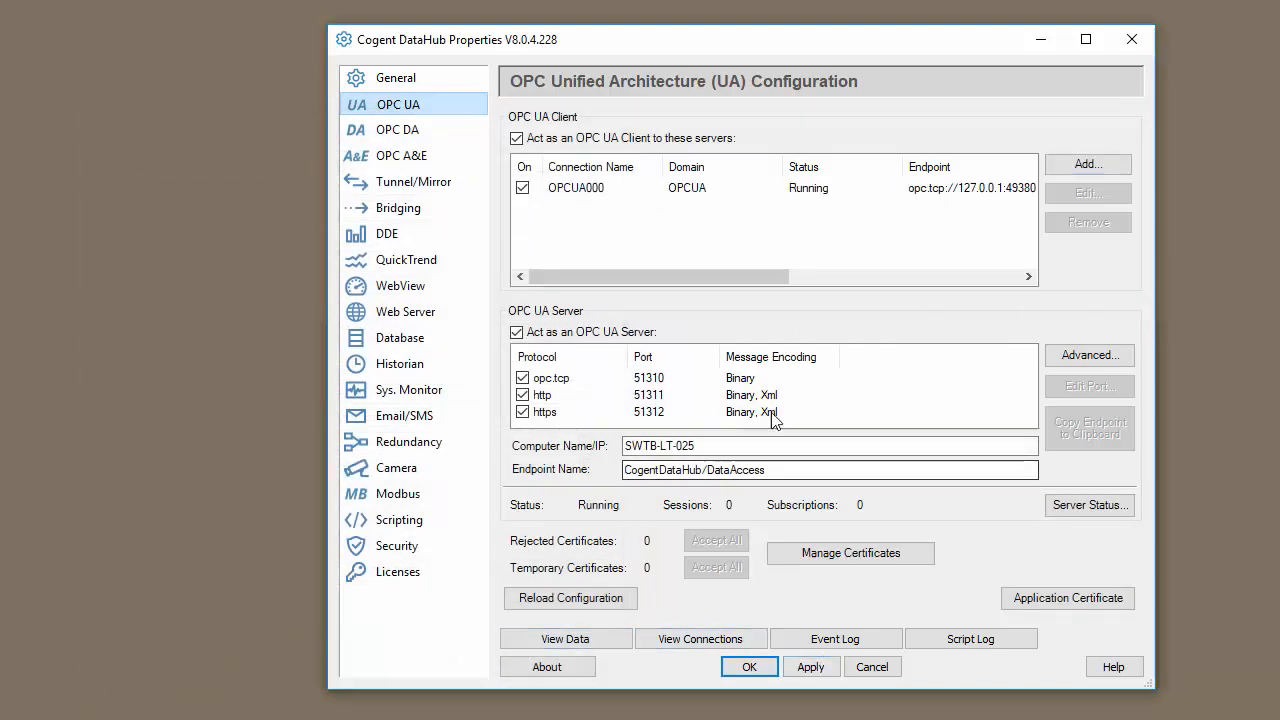
pyautogui.click(565, 638)
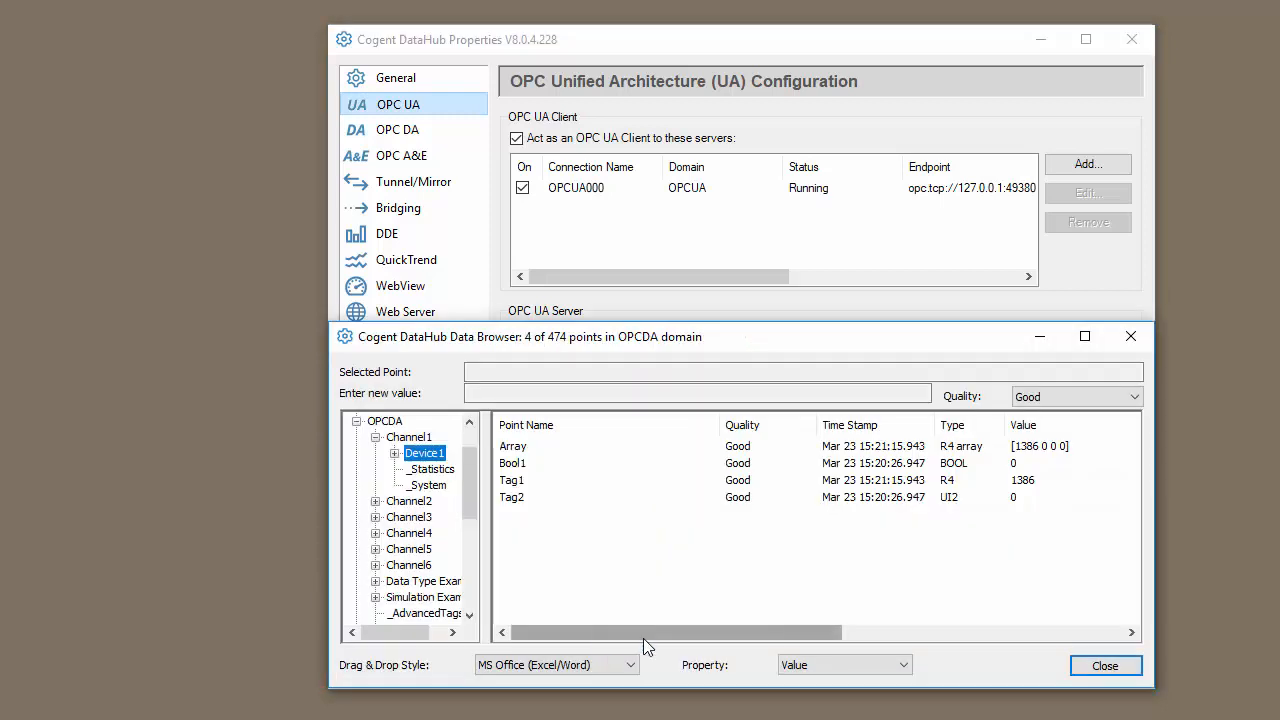
# - Browse Channel1 Device1 points in the OPCUA and OPCDA domains to confirm live Tag1 values
pyautogui.click(357, 469)
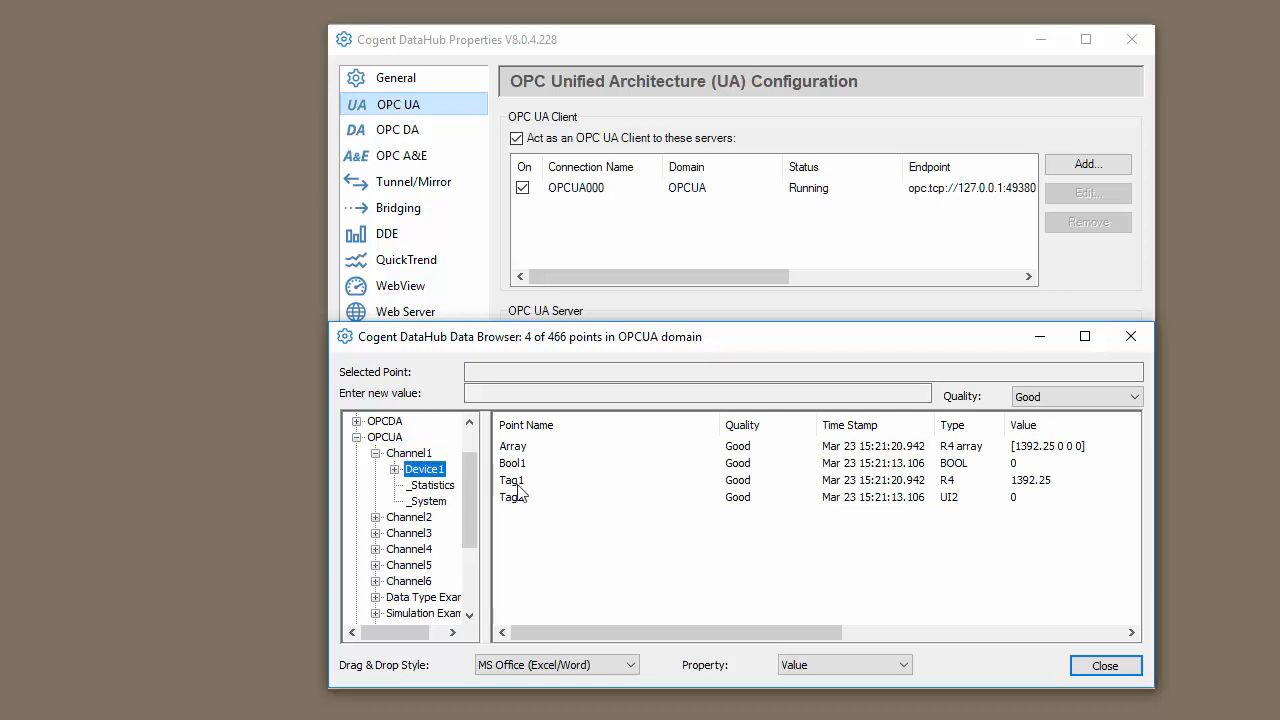
pyautogui.click(385, 421)
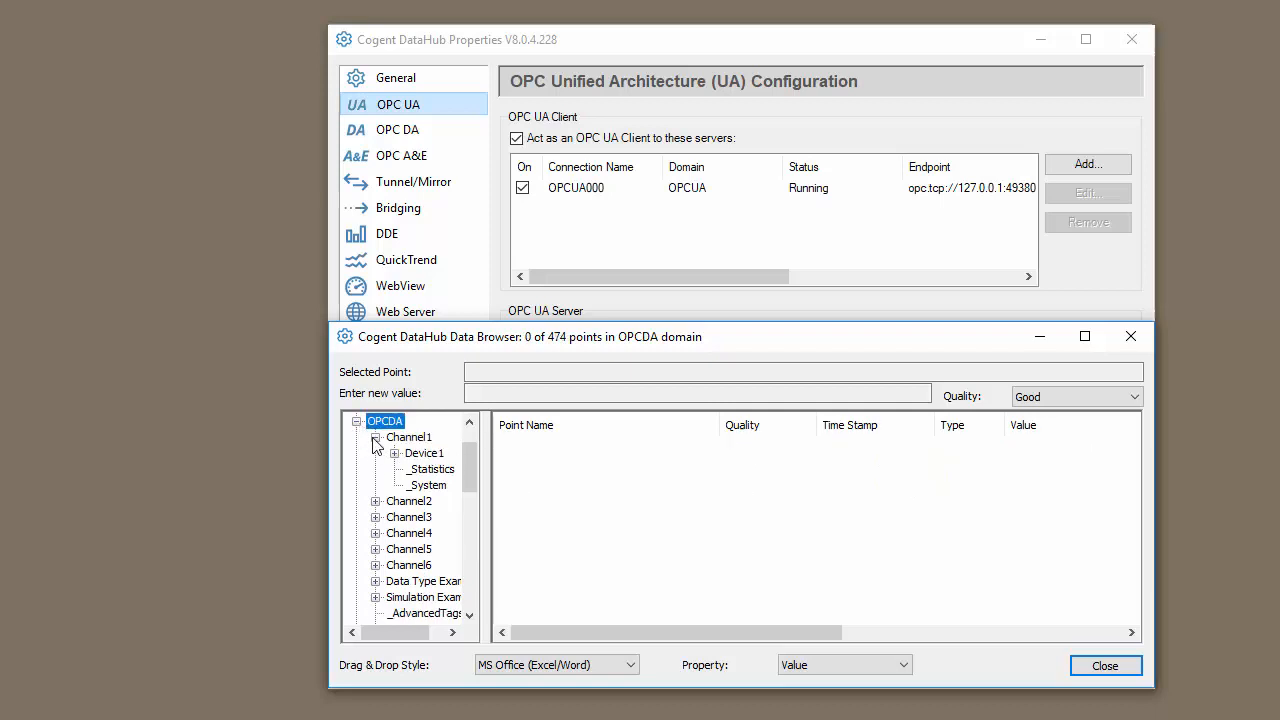
pyautogui.click(422, 453)
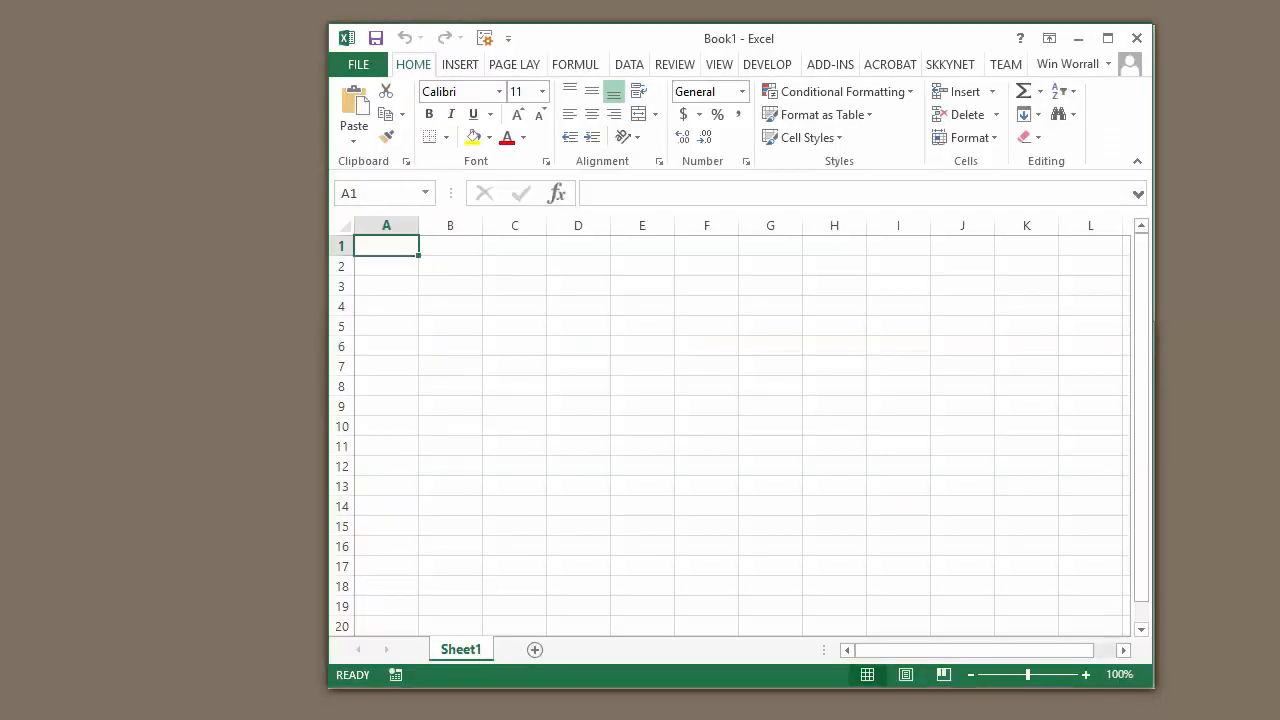
pyautogui.moveTo(263, 9)
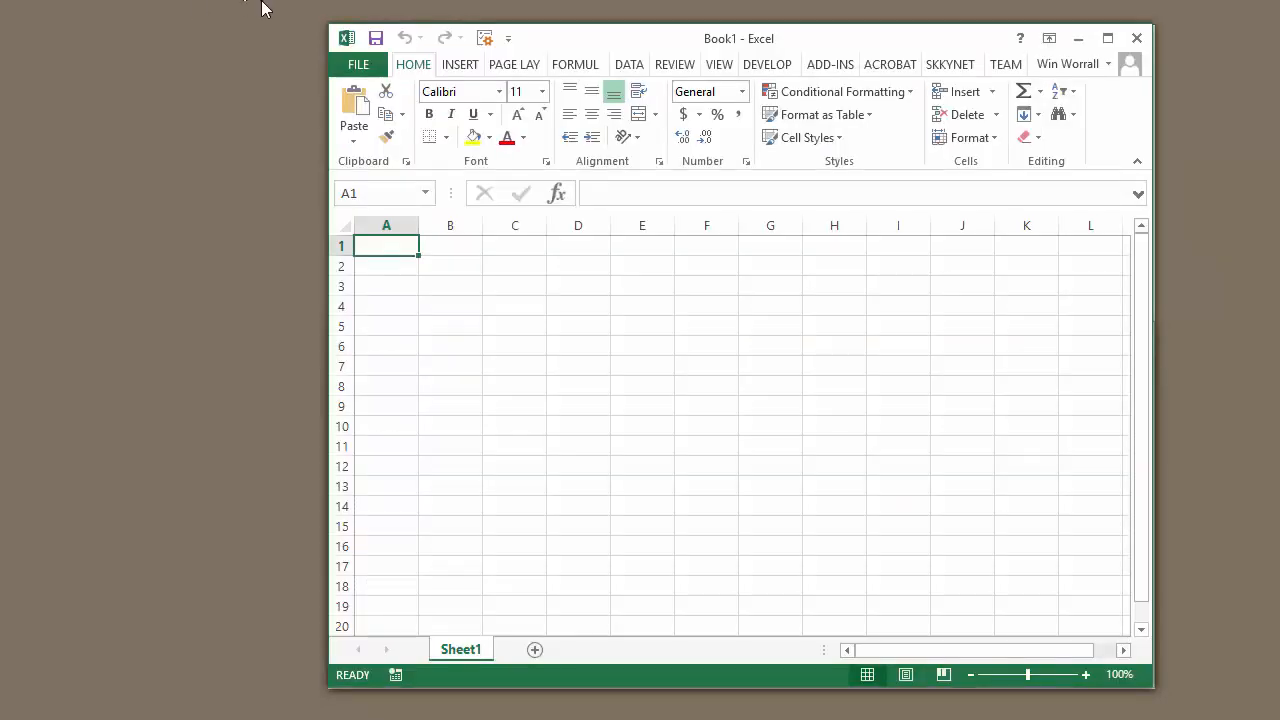
pyautogui.moveTo(780, 33)
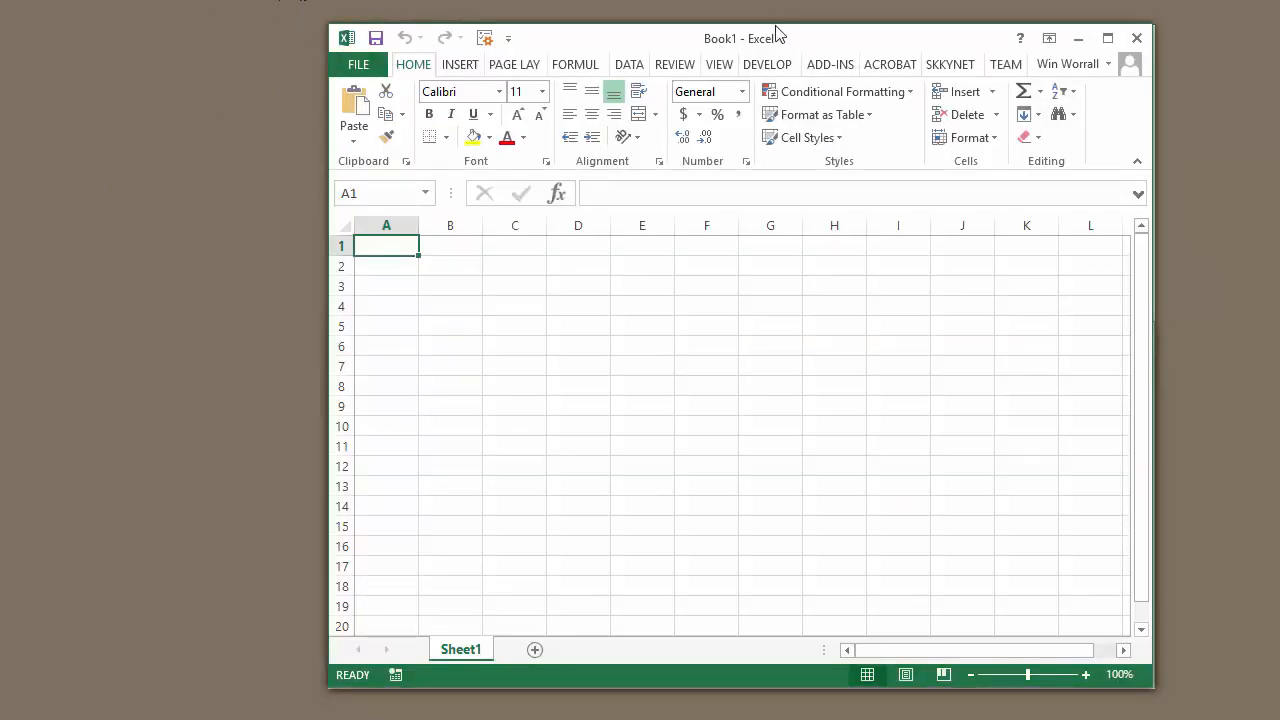
pyautogui.moveTo(930, 8)
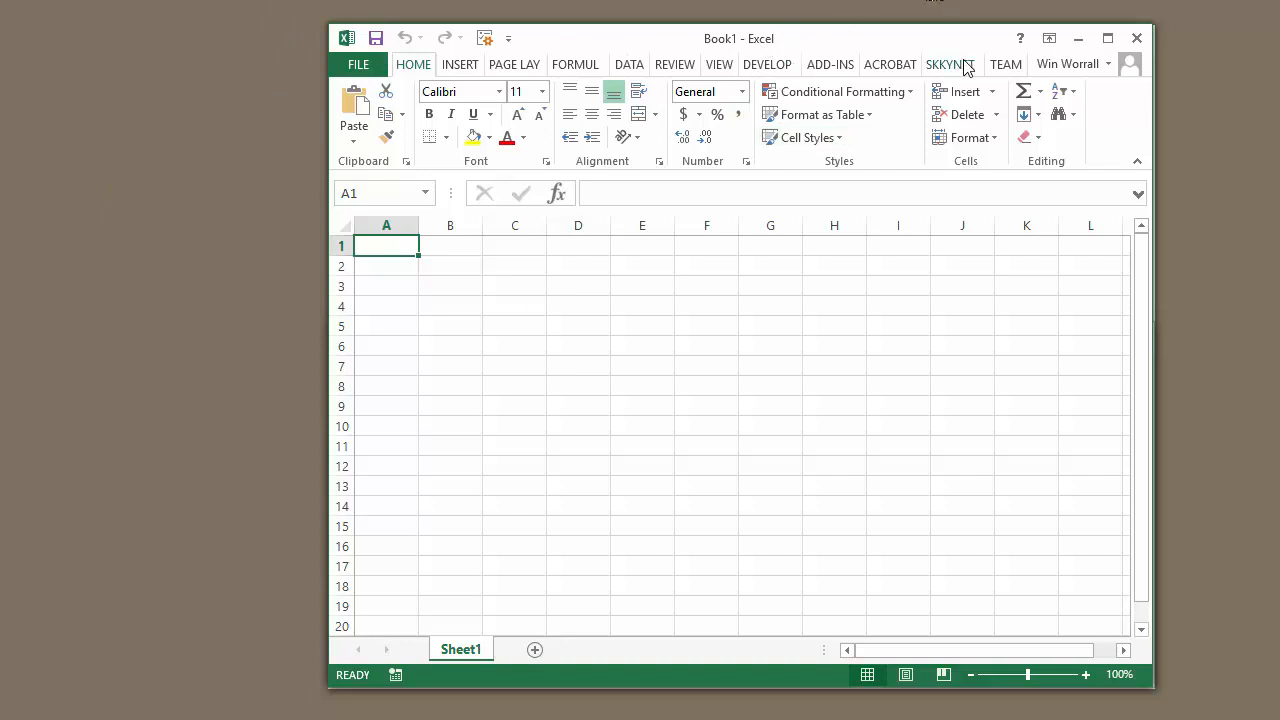
# - Show the SKKYNET ribbon commands in the blank Excel workbook
pyautogui.click(947, 64)
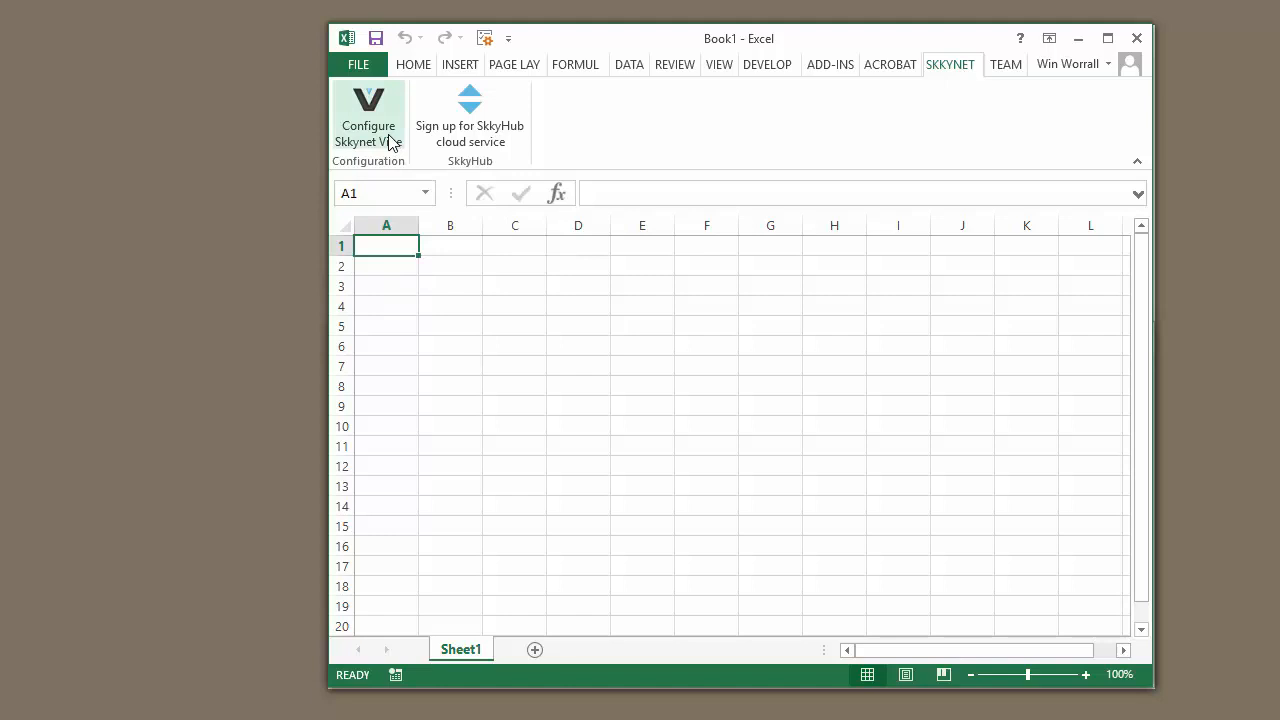
# - Show the Skkynet Vine panel with localhost port 4502, connection idle
pyautogui.click(368, 120)
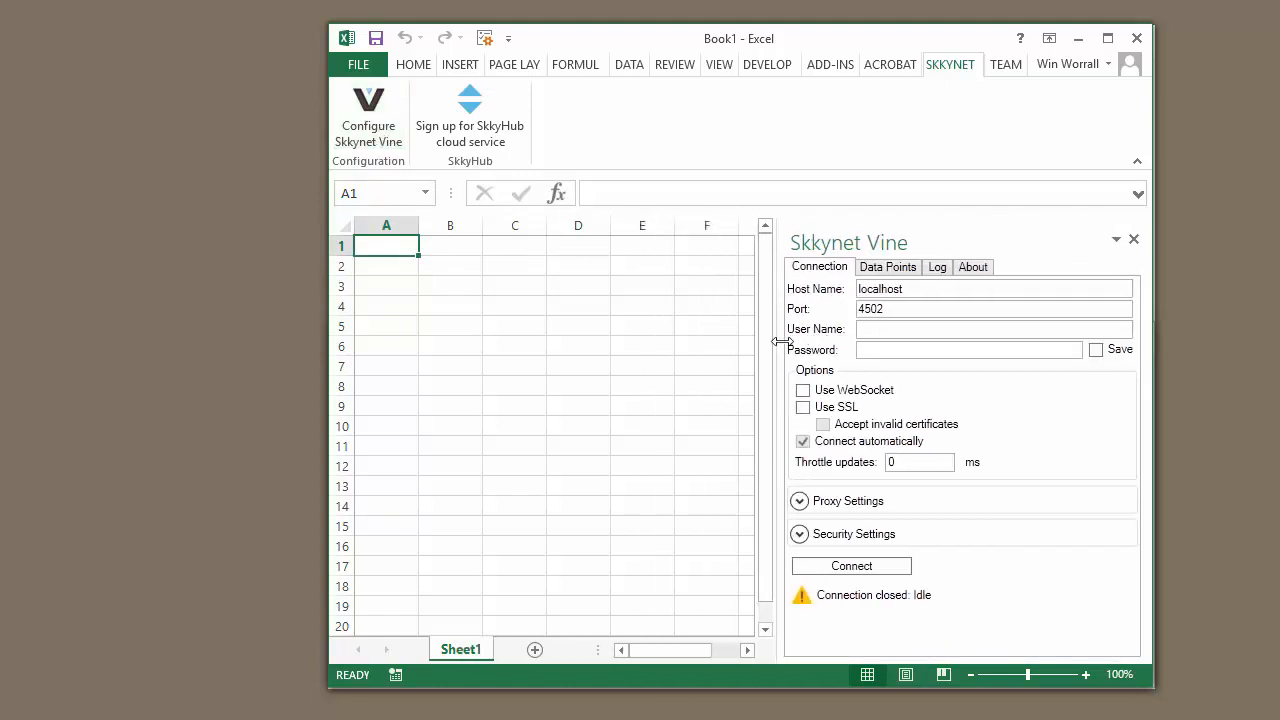
pyautogui.moveTo(910, 289)
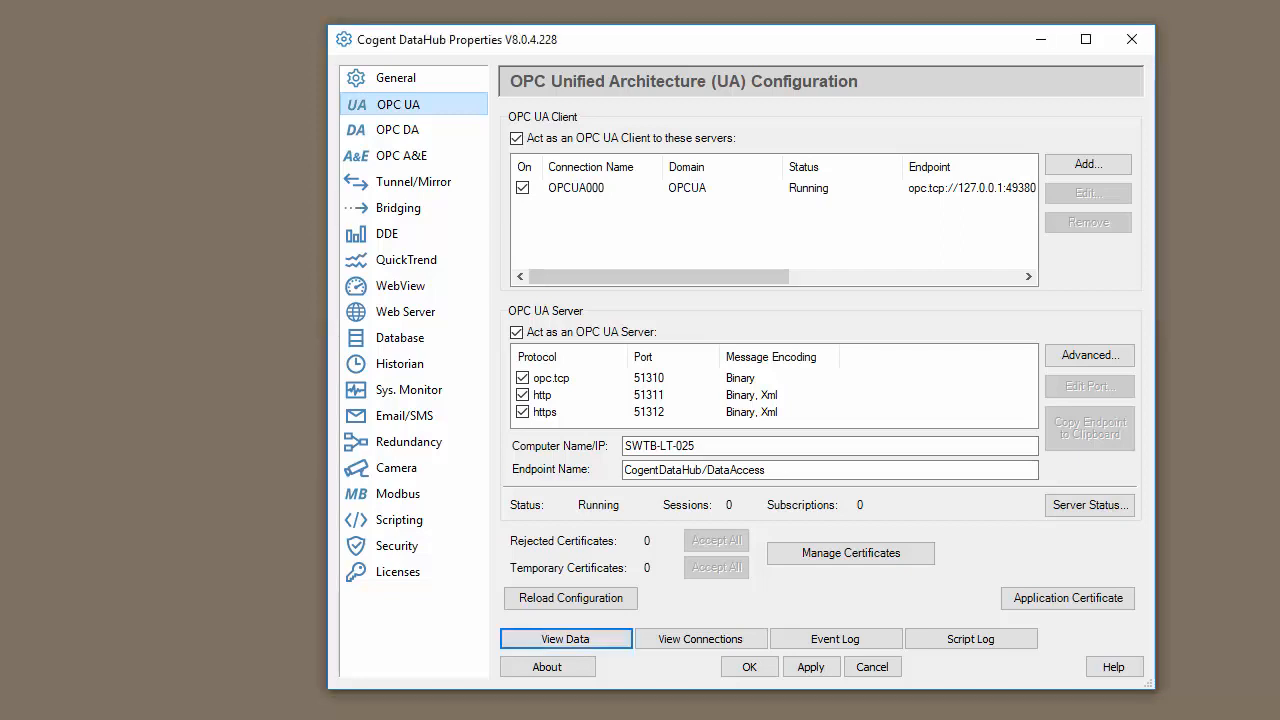
# - Check the Tunnel/Mirror plain-text port 4502 and secure port 4503 settings
pyautogui.click(413, 182)
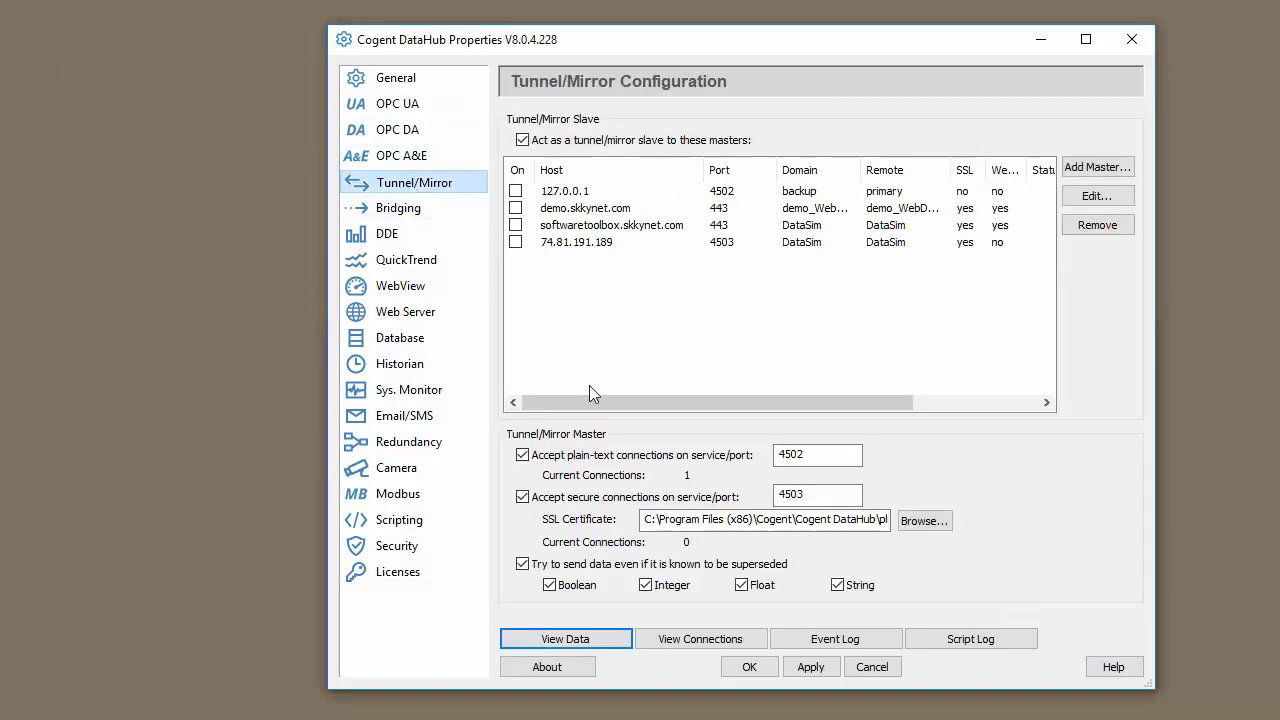
pyautogui.click(817, 454)
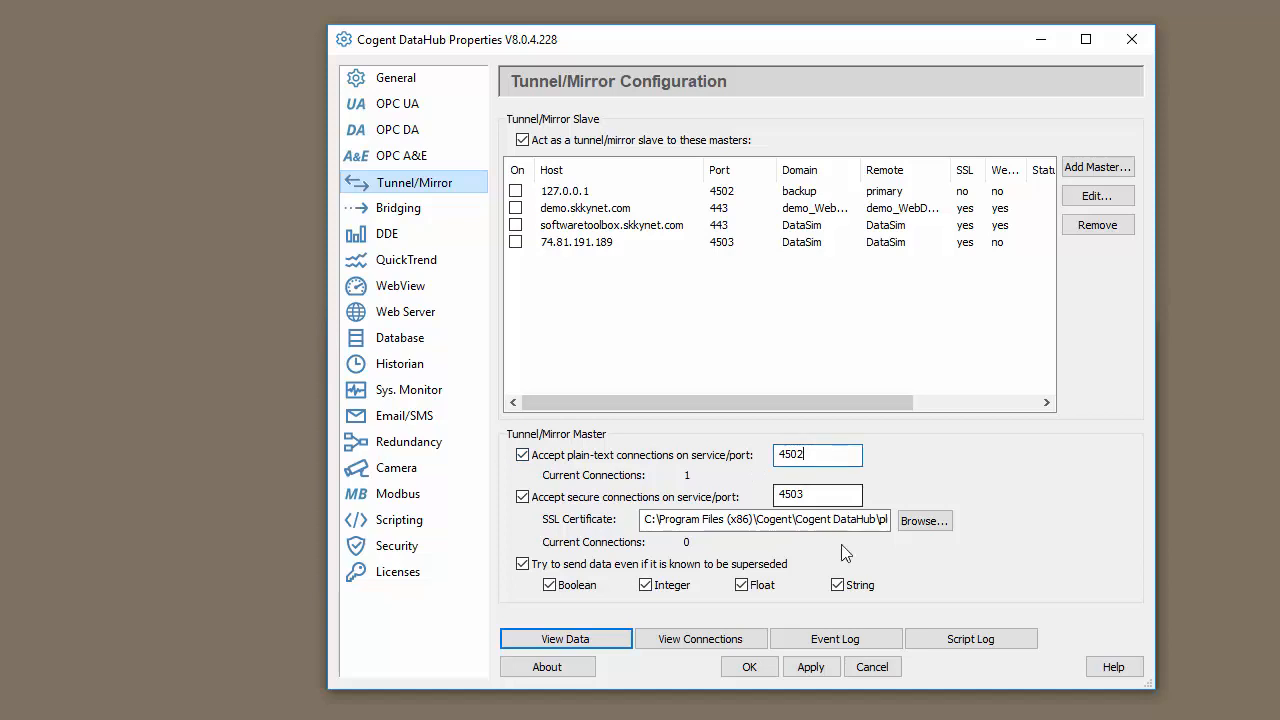
pyautogui.click(817, 494)
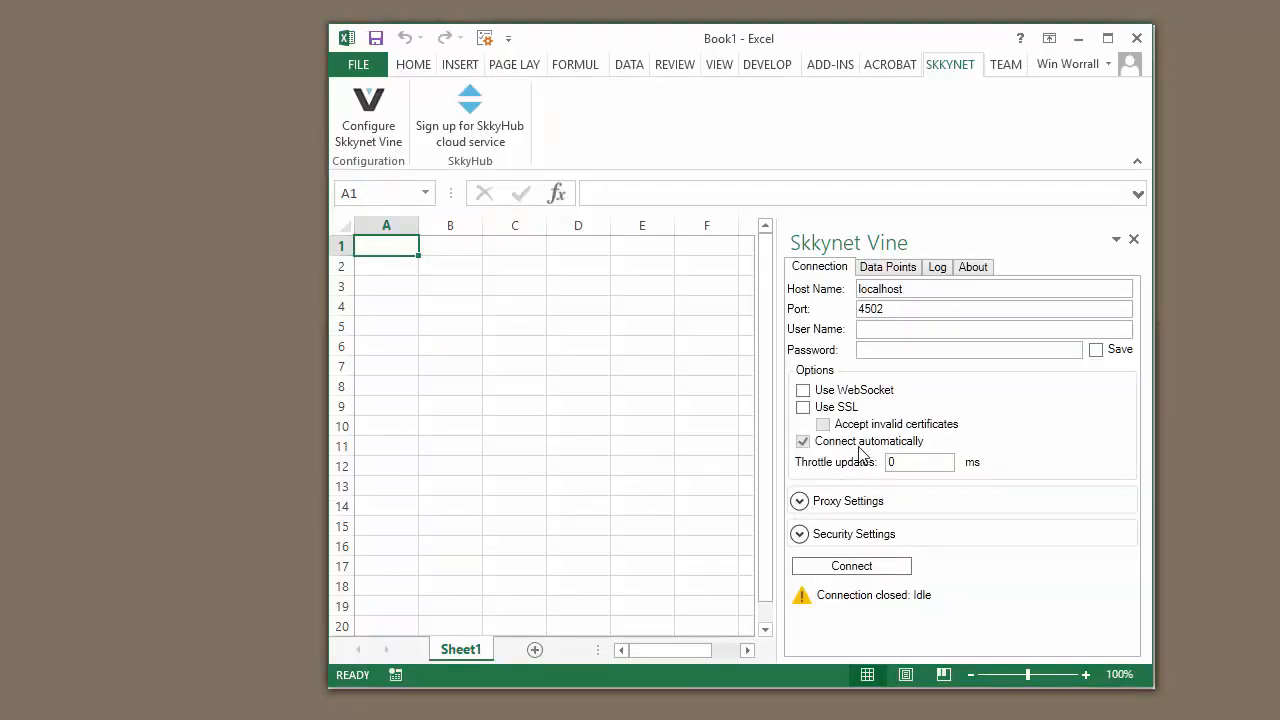
# - Connect Skkynet Vine to localhost on plain port 4502 (not SSL 4503) and show Data Points
pyautogui.click(803, 407)
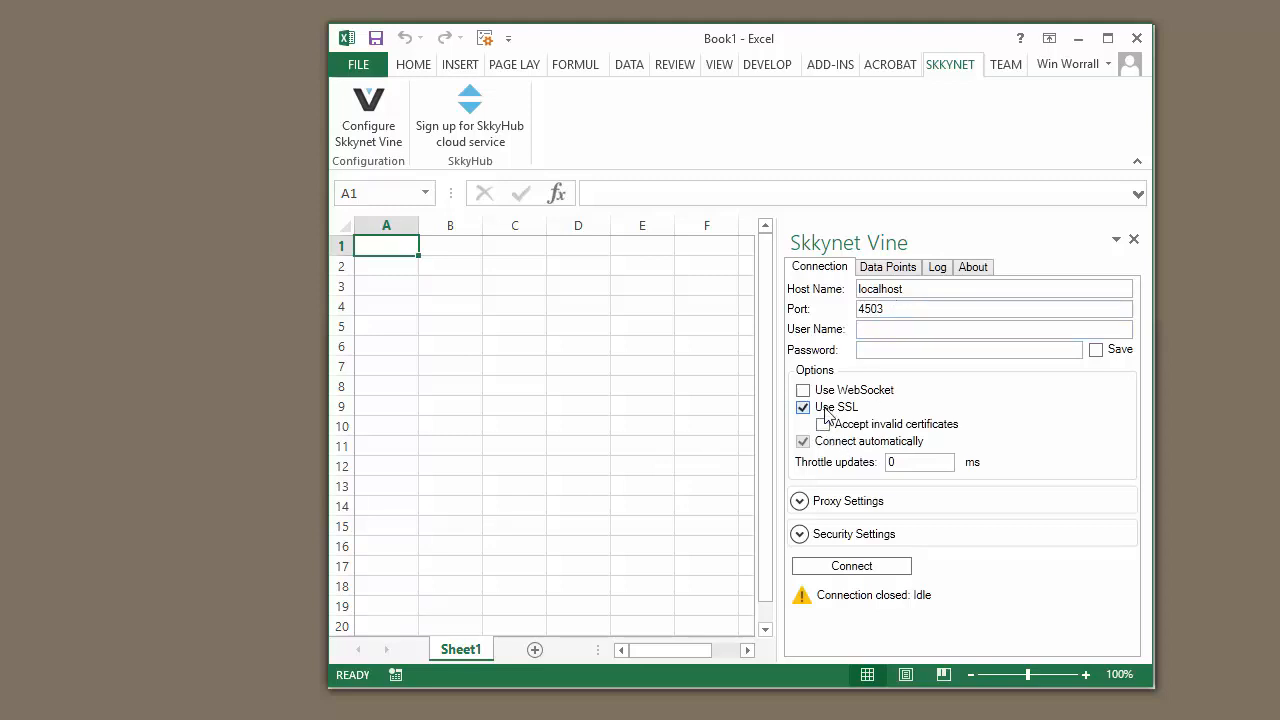
pyautogui.click(803, 407)
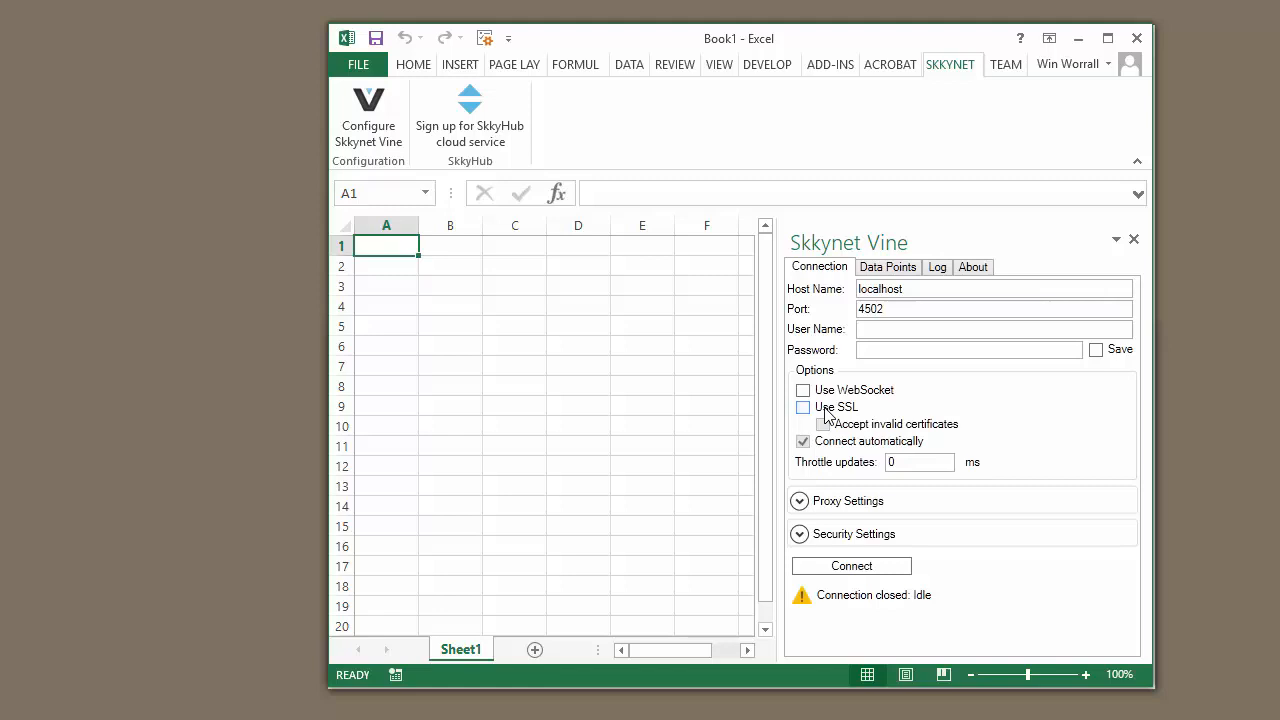
pyautogui.click(851, 565)
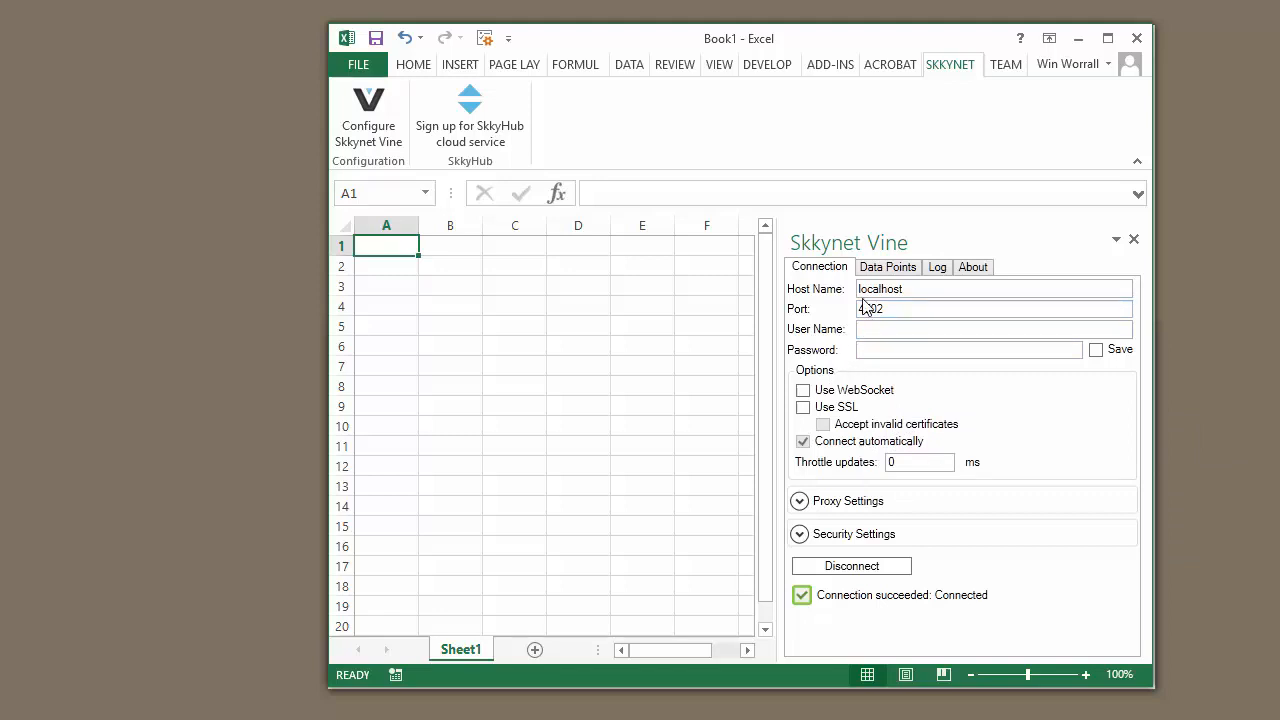
pyautogui.click(887, 267)
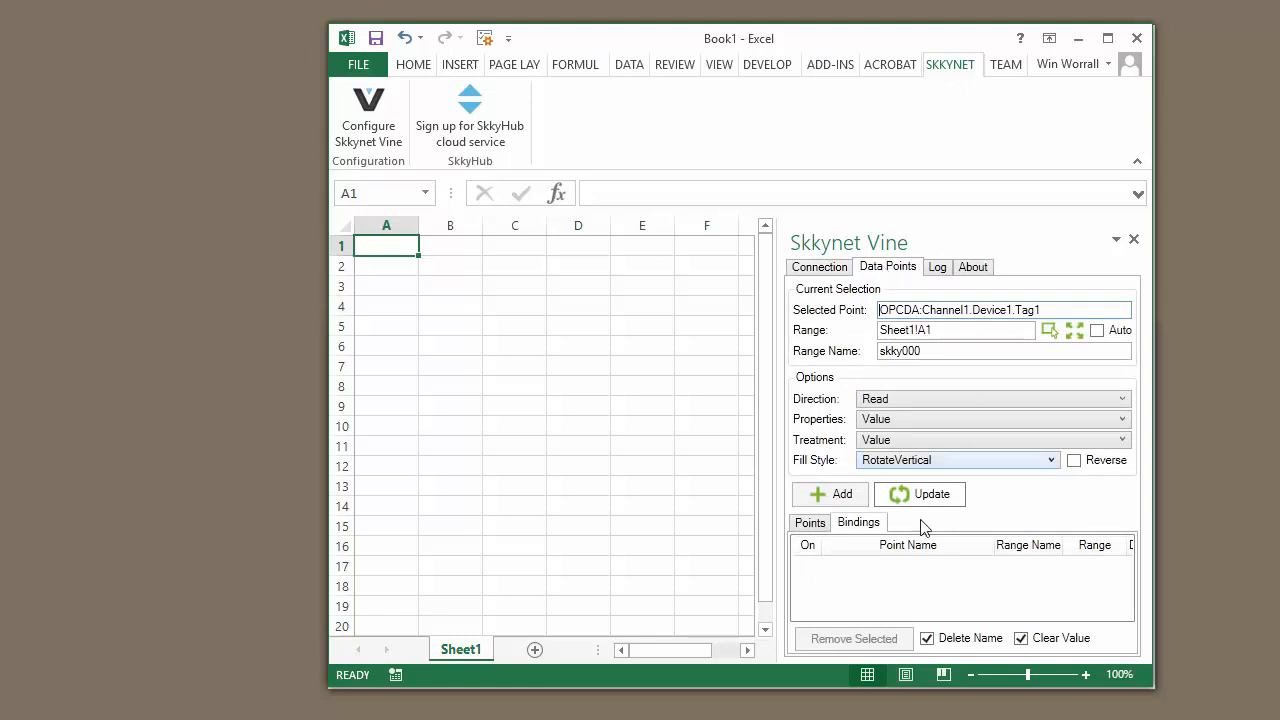
# - Choose OPCDA Channel1 Device1 Tag1 as the point and select the target cell
pyautogui.click(810, 522)
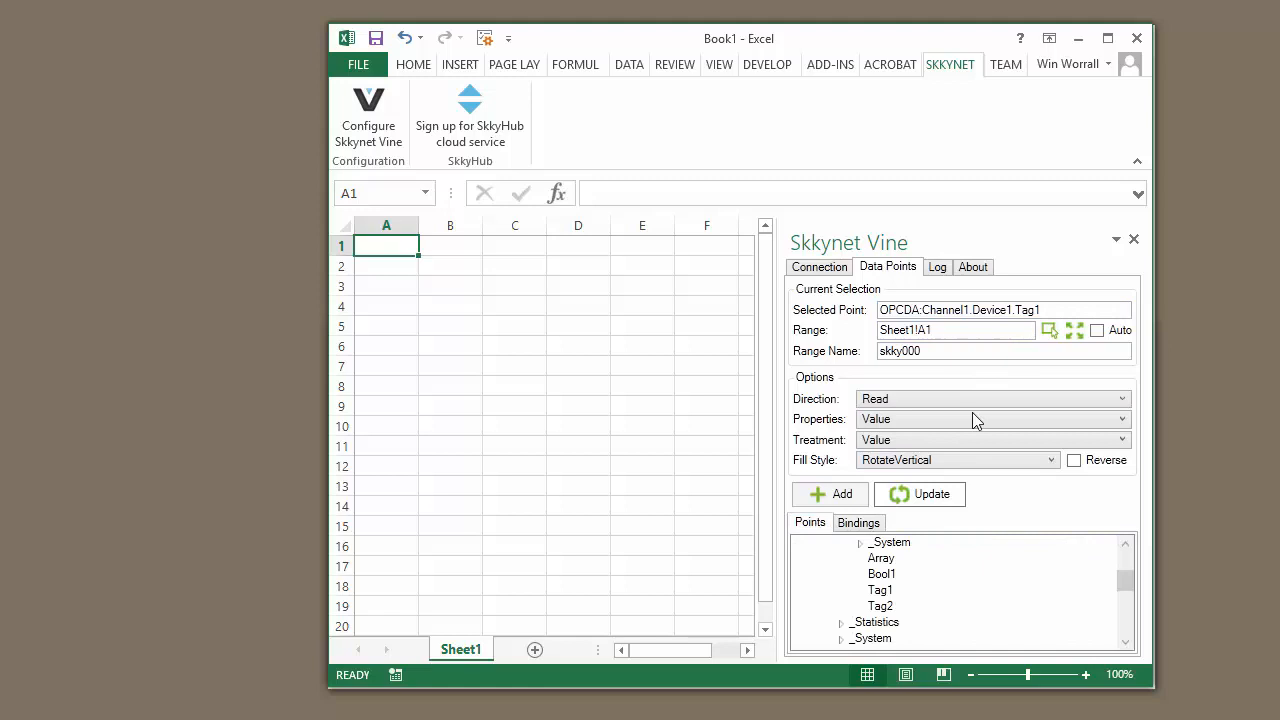
pyautogui.click(803, 574)
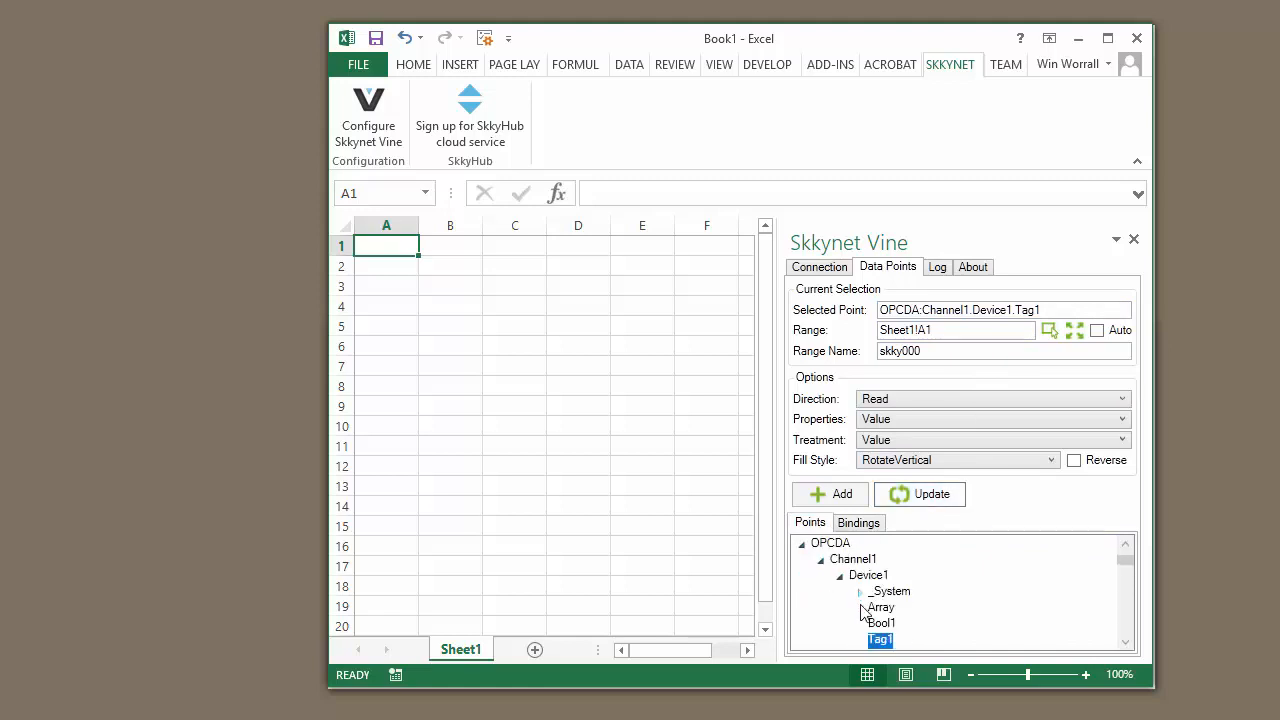
pyautogui.click(881, 623)
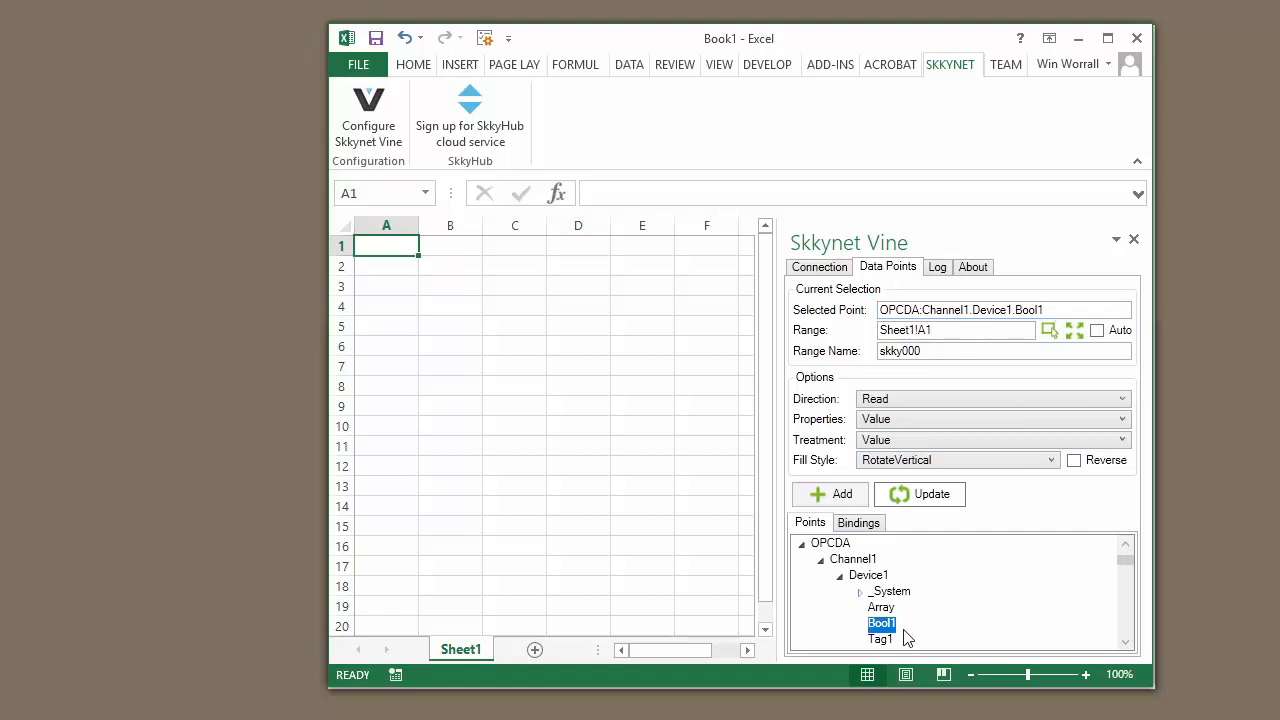
pyautogui.click(880, 638)
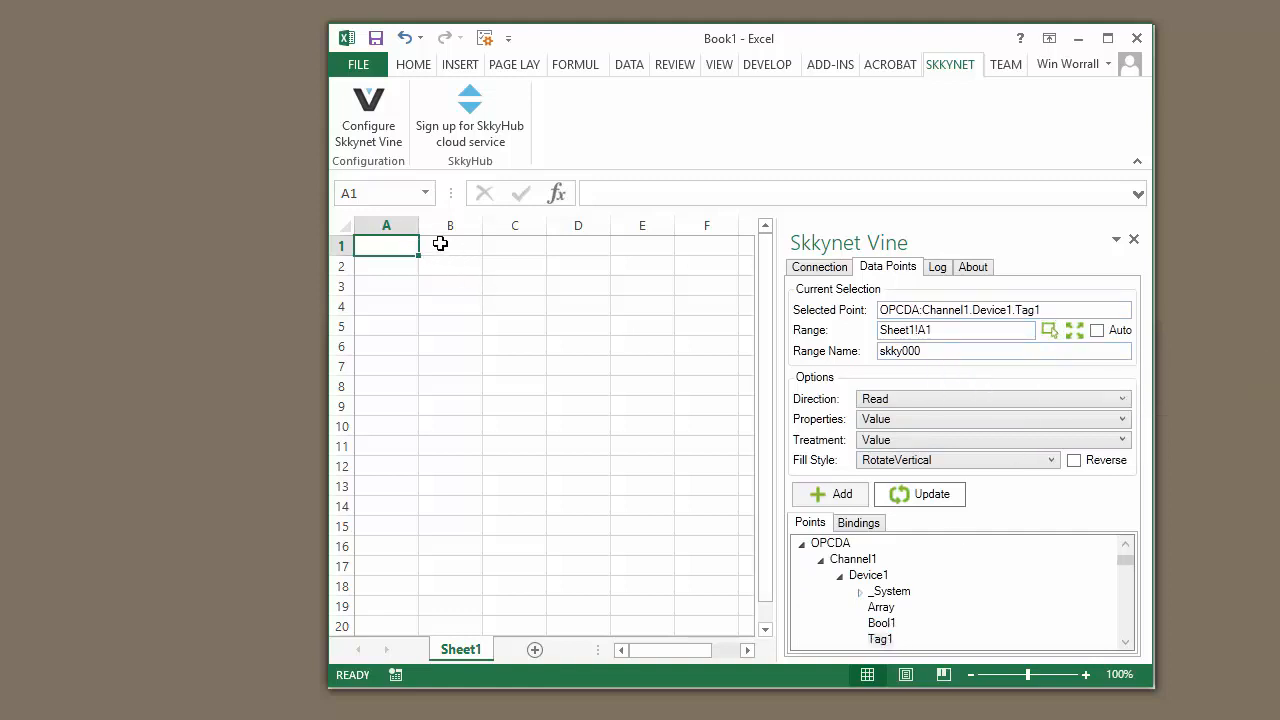
pyautogui.click(578, 245)
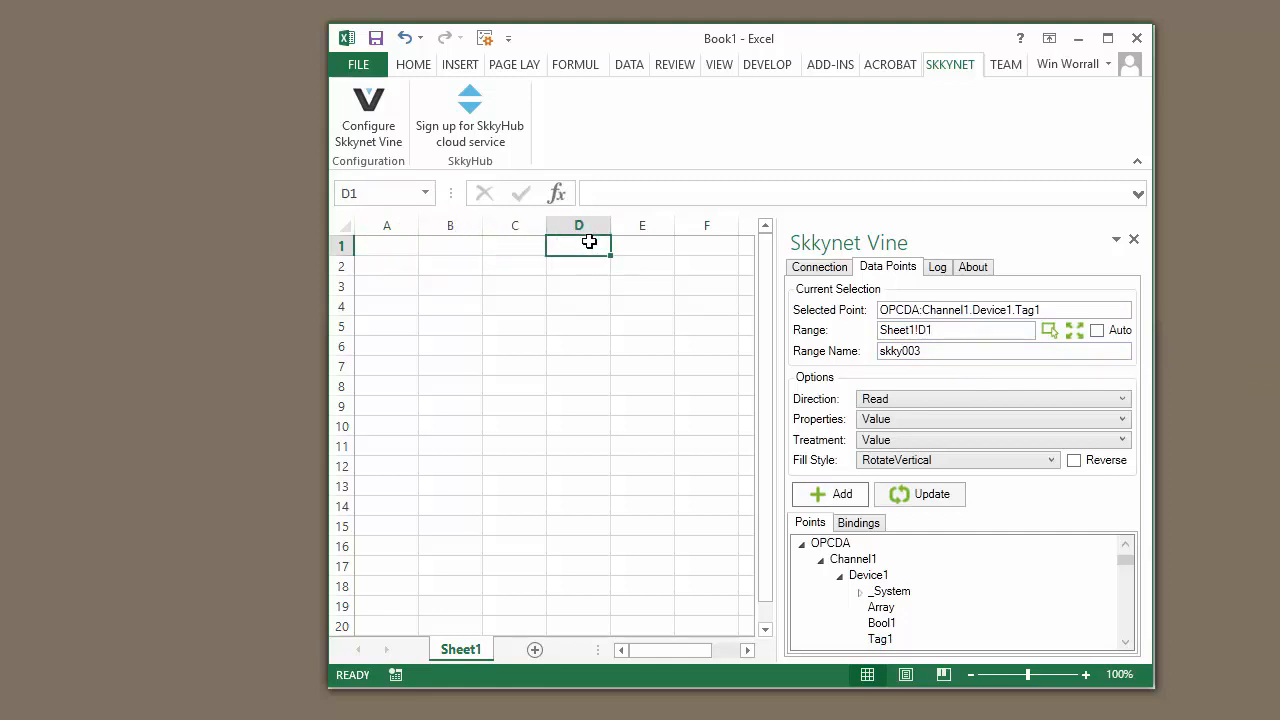
pyautogui.click(642, 245)
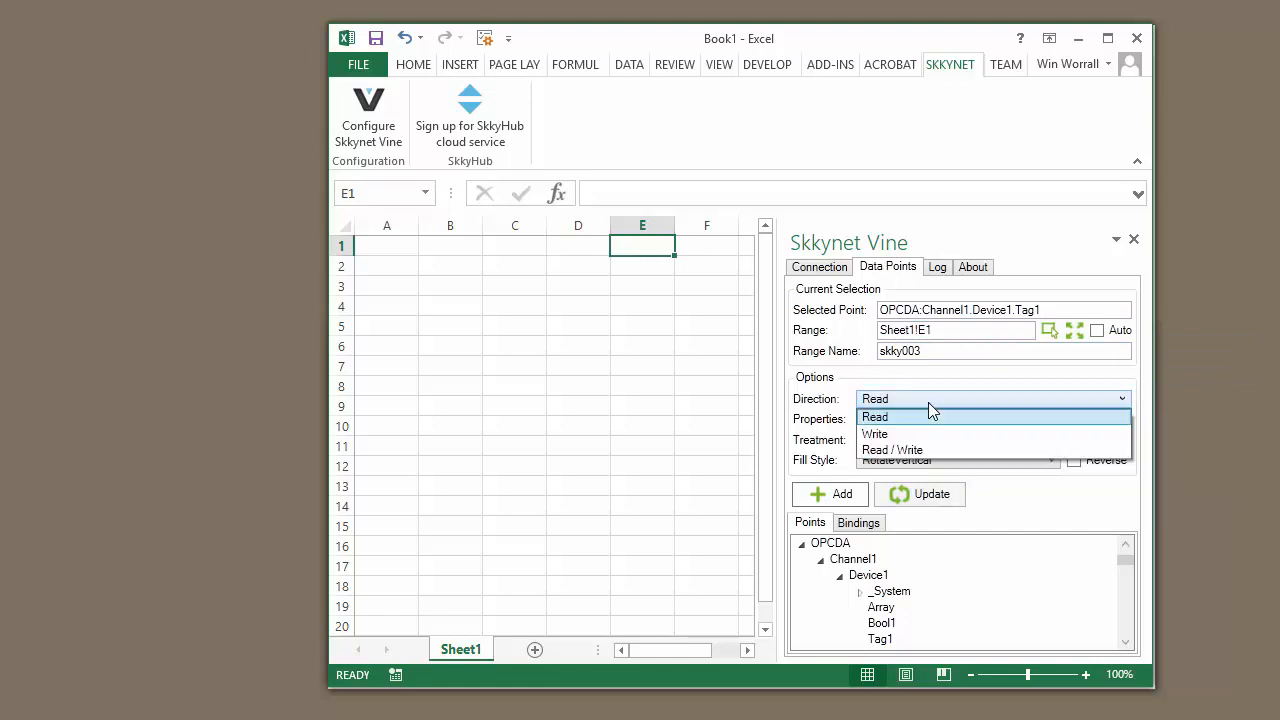
pyautogui.moveTo(919, 449)
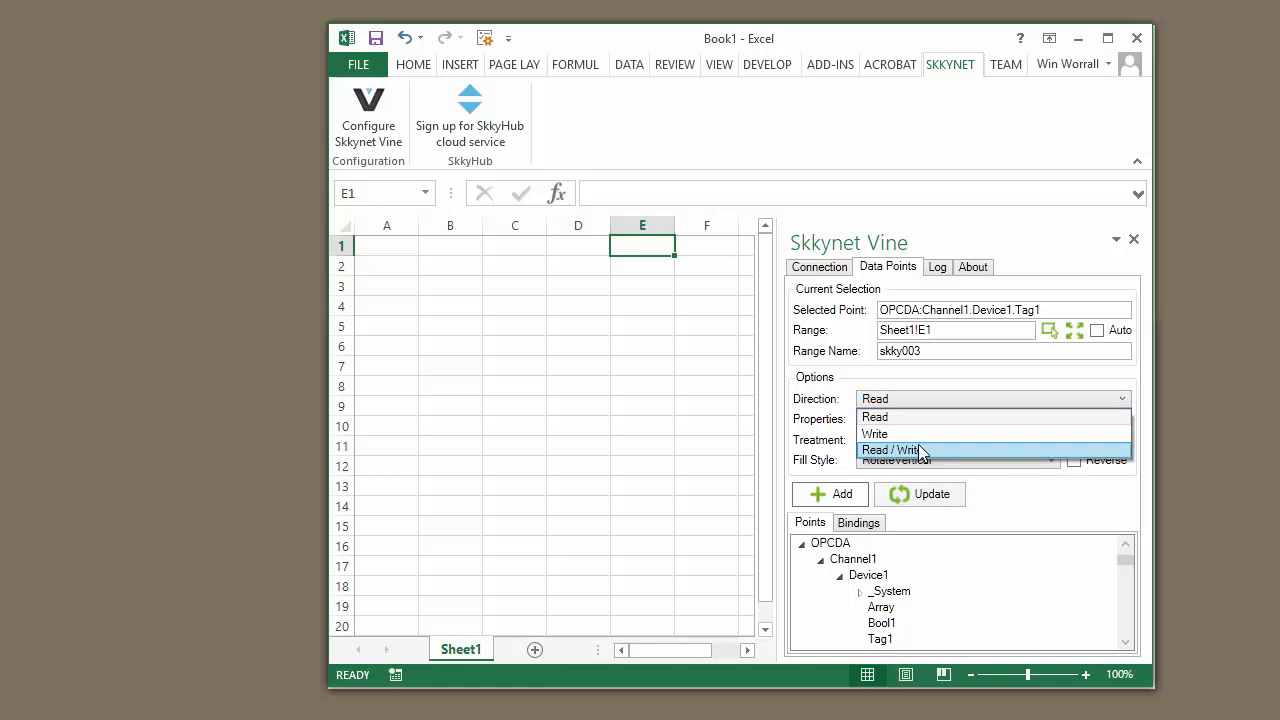
# - Set the binding direction to Read / Write with only the Value property
pyautogui.click(889, 449)
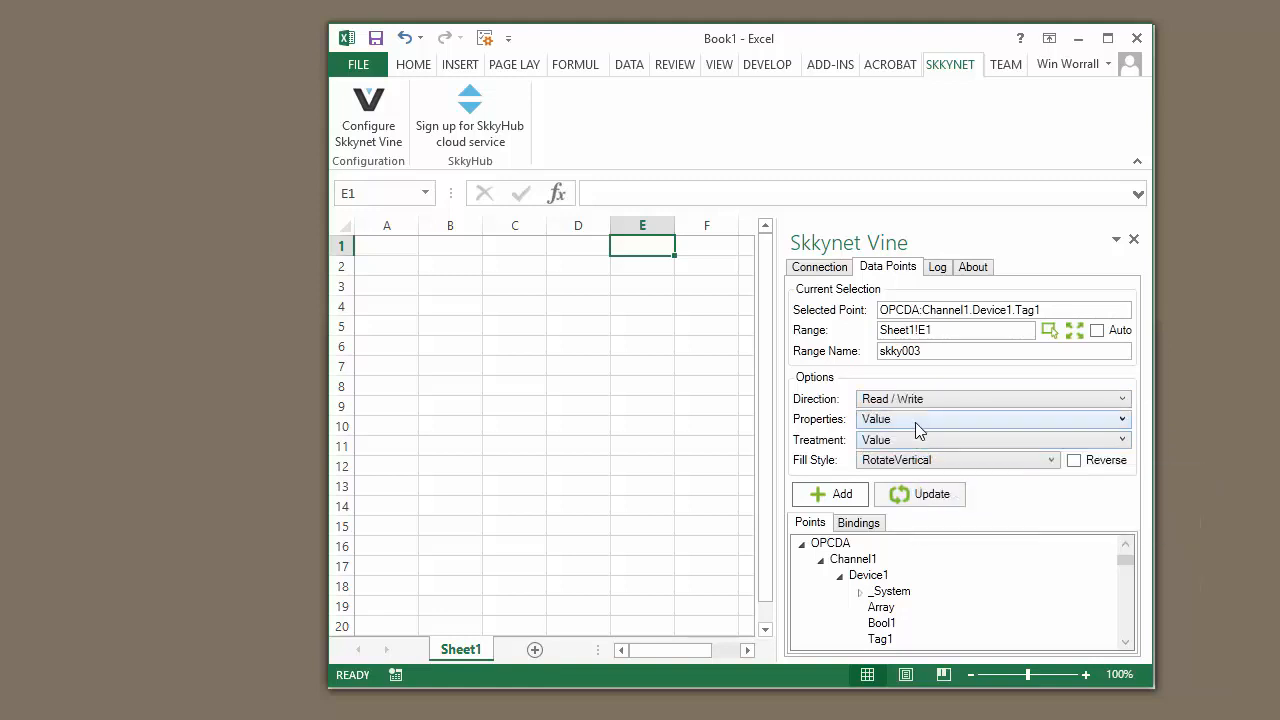
pyautogui.click(1121, 418)
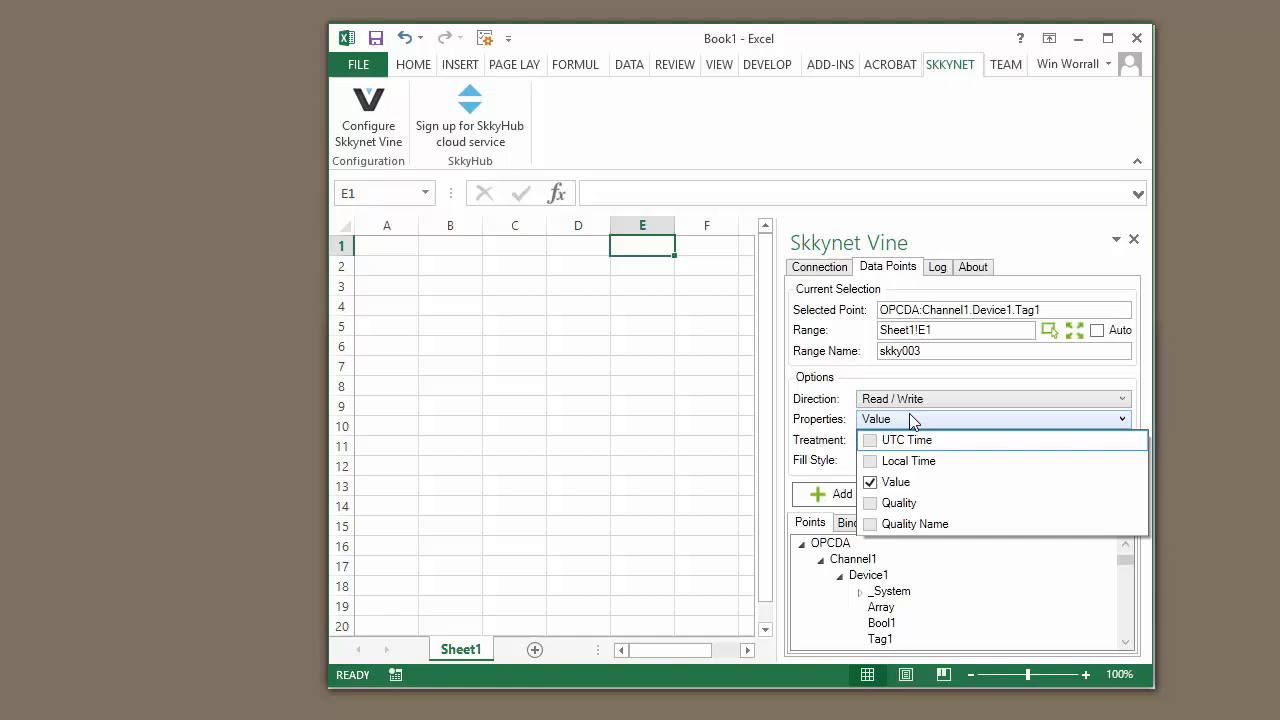
pyautogui.moveTo(908, 461)
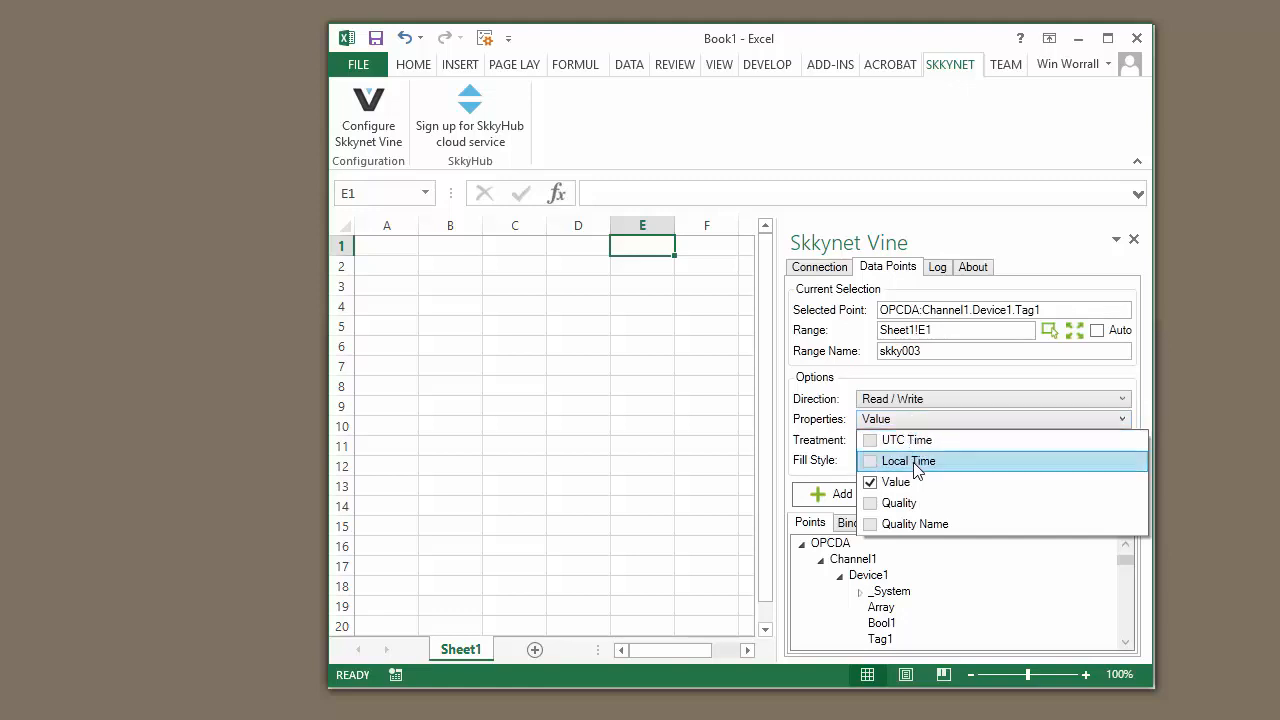
pyautogui.click(895, 481)
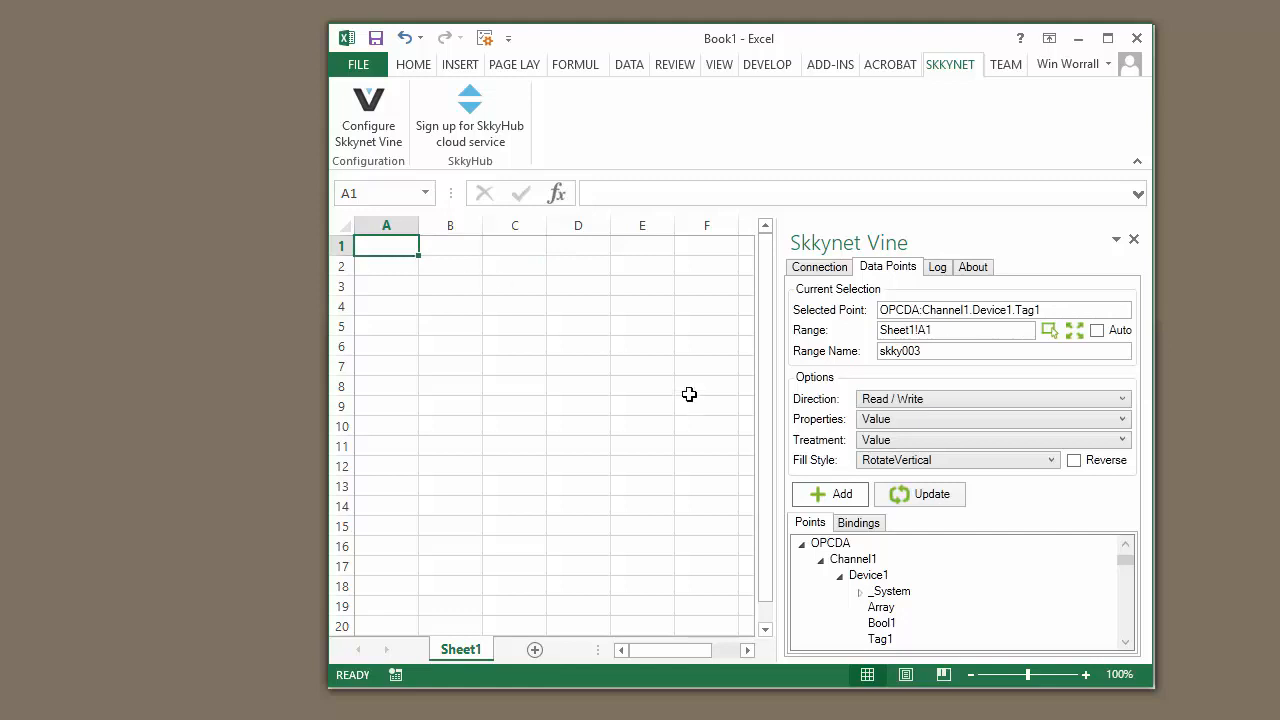
# - Add Tag1 read/write bindings from OPCDA to cell A1 and OPCUA to cell C1, showing 33.75
pyautogui.click(955, 330)
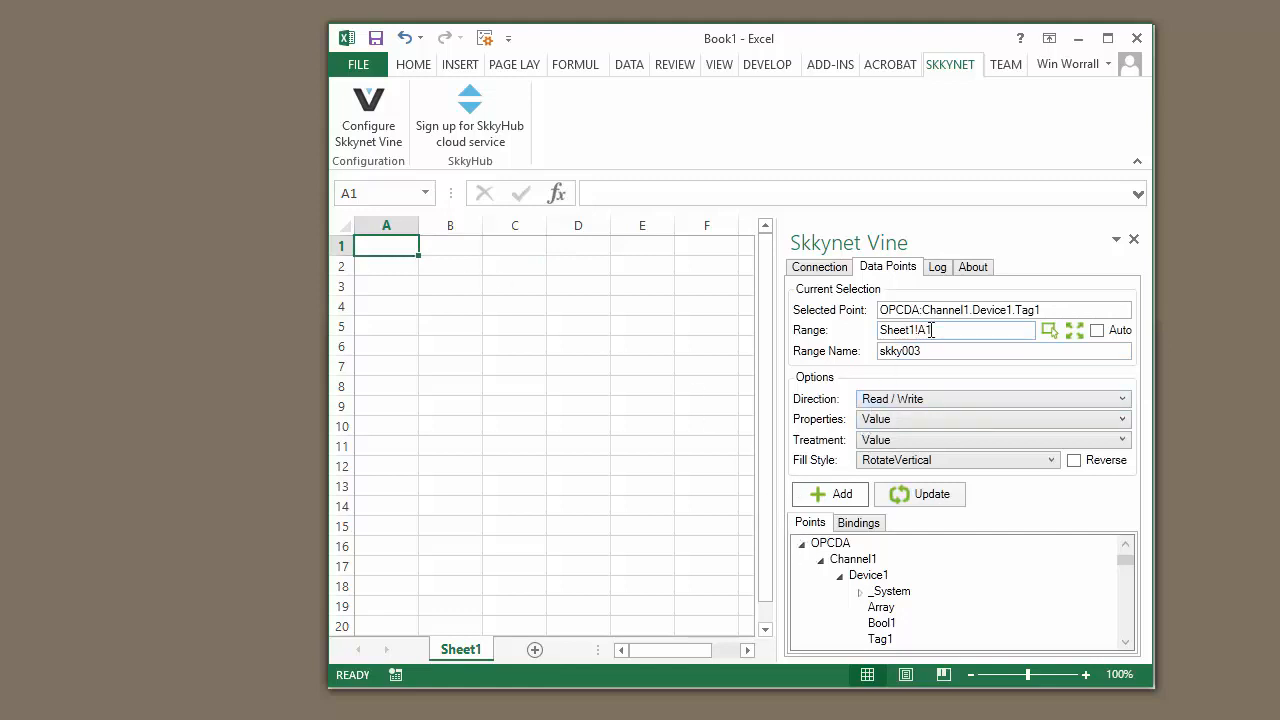
pyautogui.moveTo(940, 330)
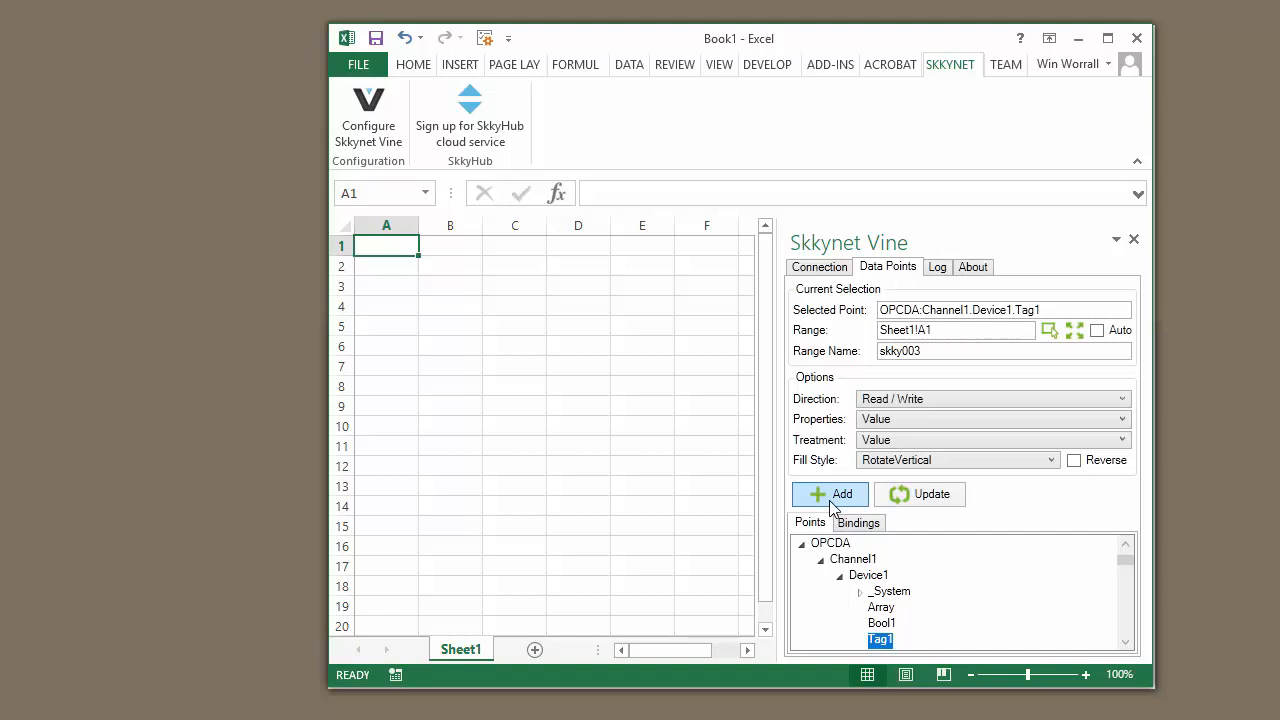
pyautogui.click(830, 494)
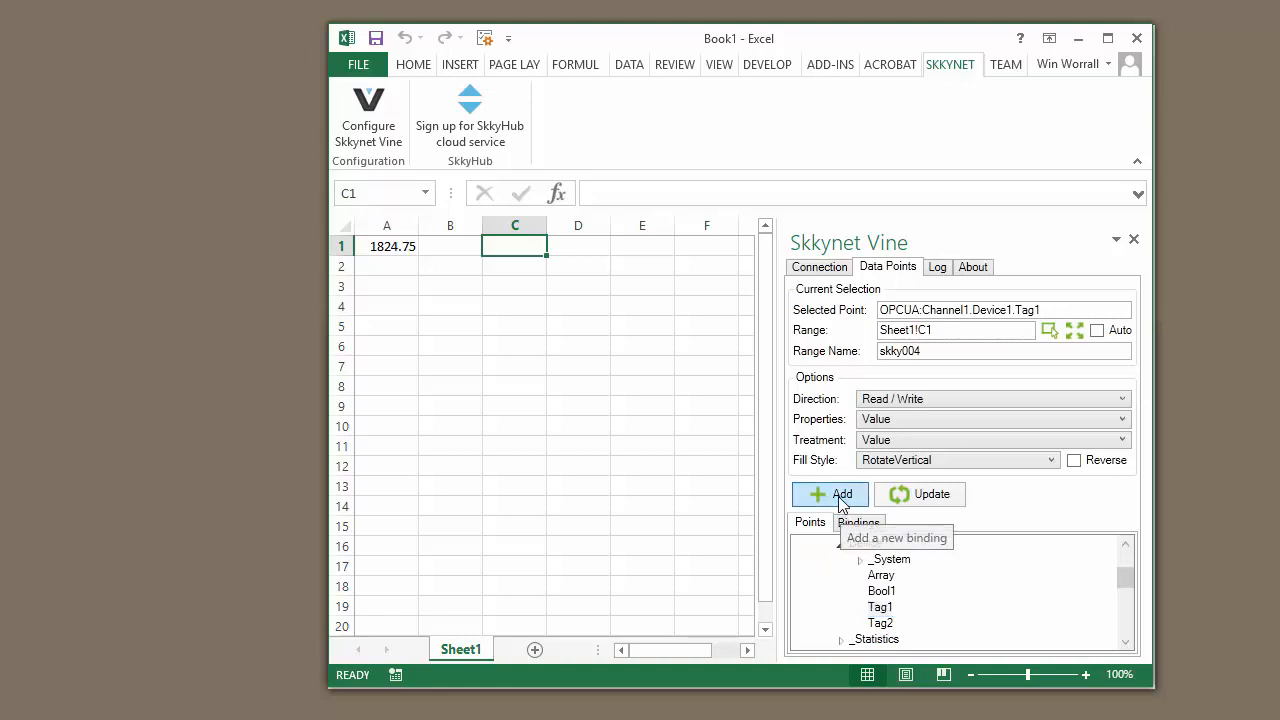
pyautogui.click(831, 494)
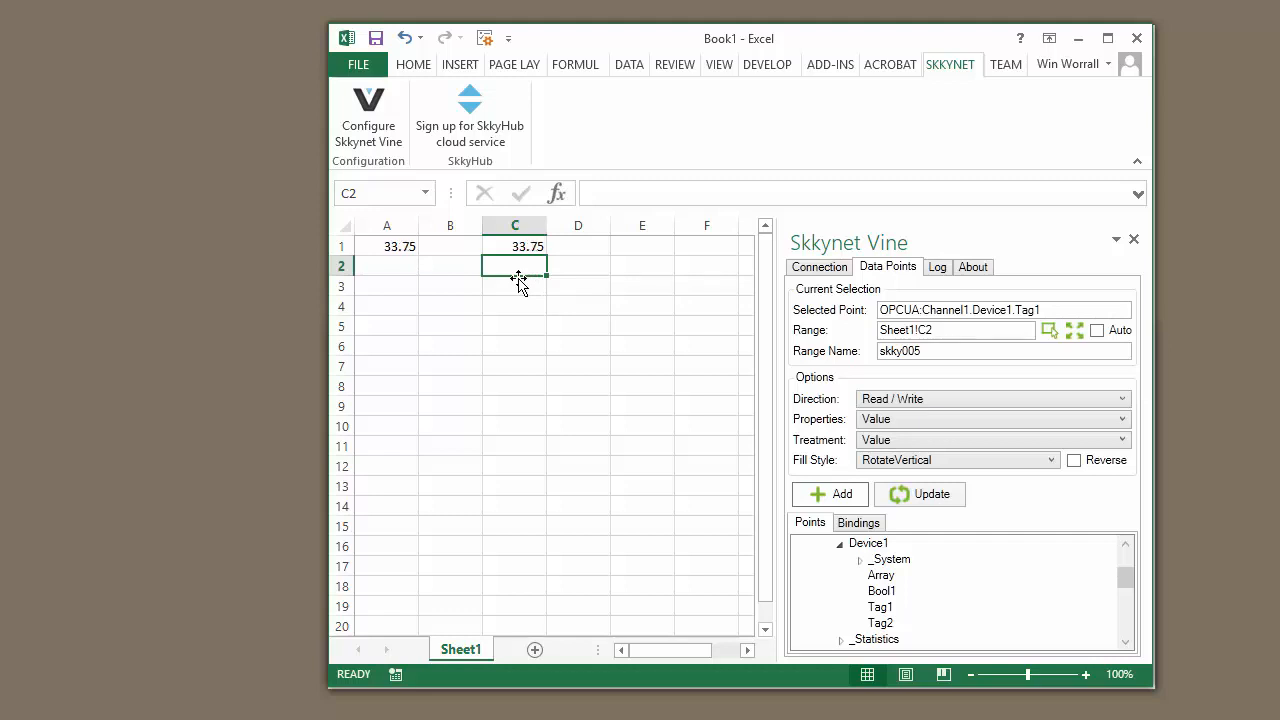
# - Enter 185 for Tag1 in C1 and show both Tag1 bindings (skky003 to A1, skky004 to C1)
pyautogui.click(514, 245)
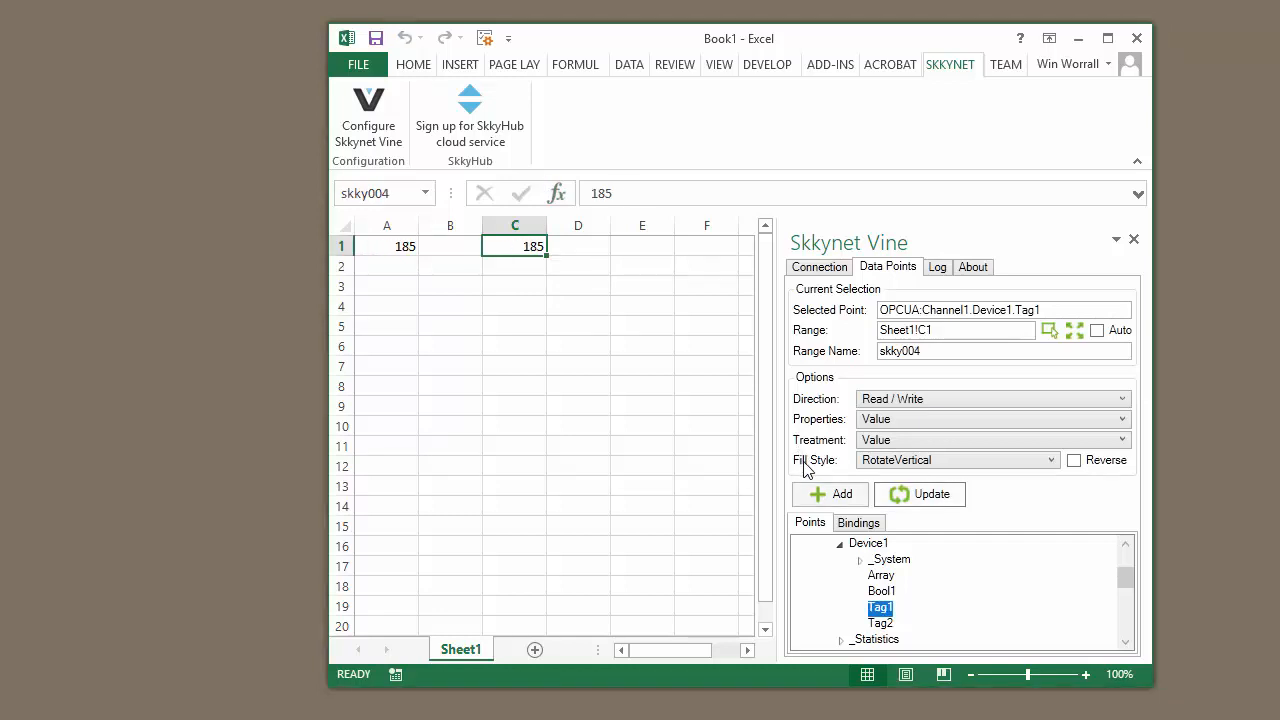
pyautogui.click(858, 522)
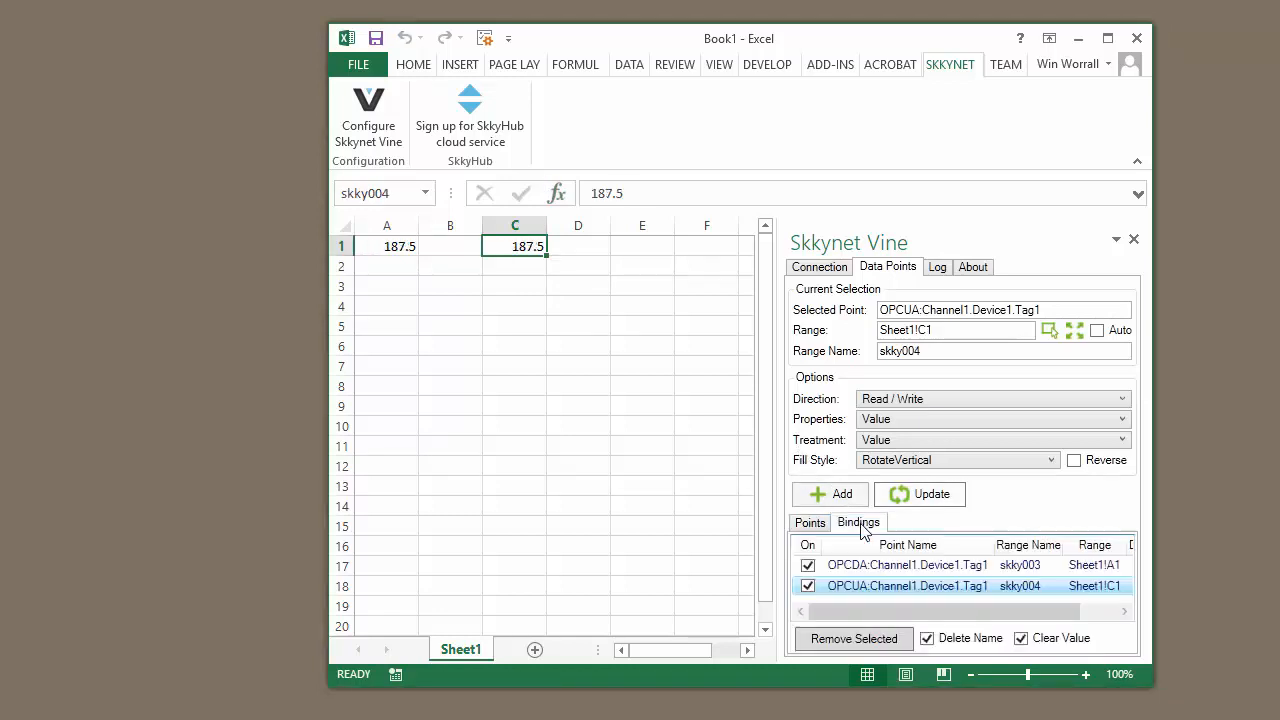